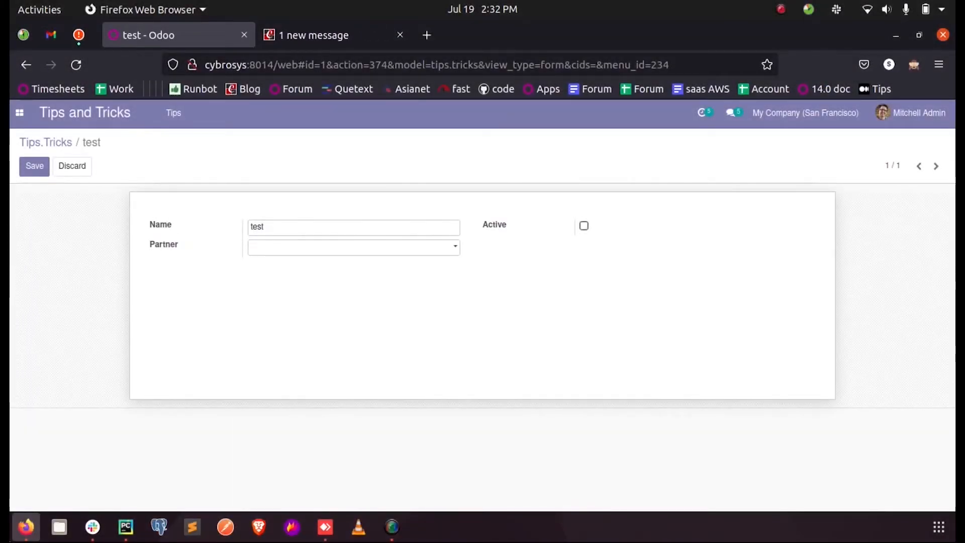
- Focus the Partner field on the test record and show its partner suggestions, after glancing at the override code
click(353, 247)
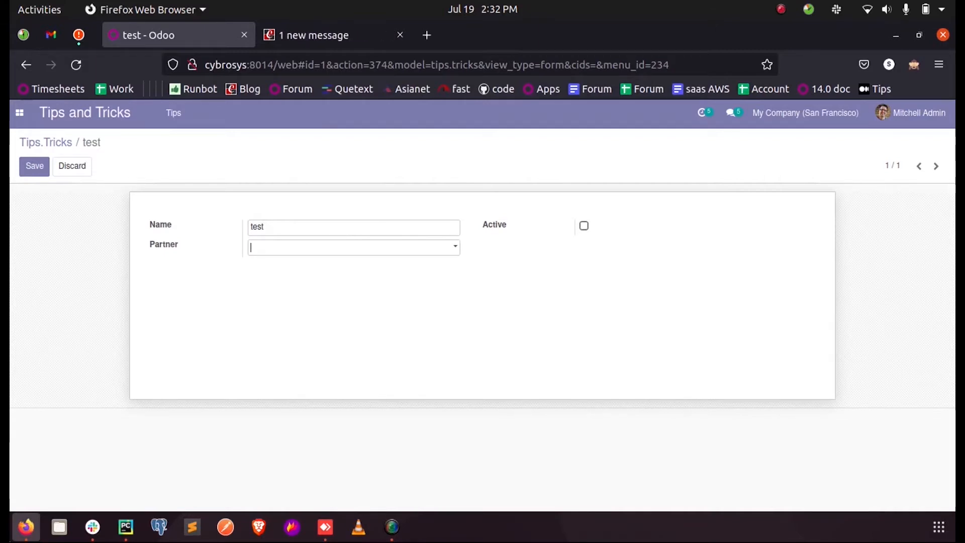
mouse_move(187, 504)
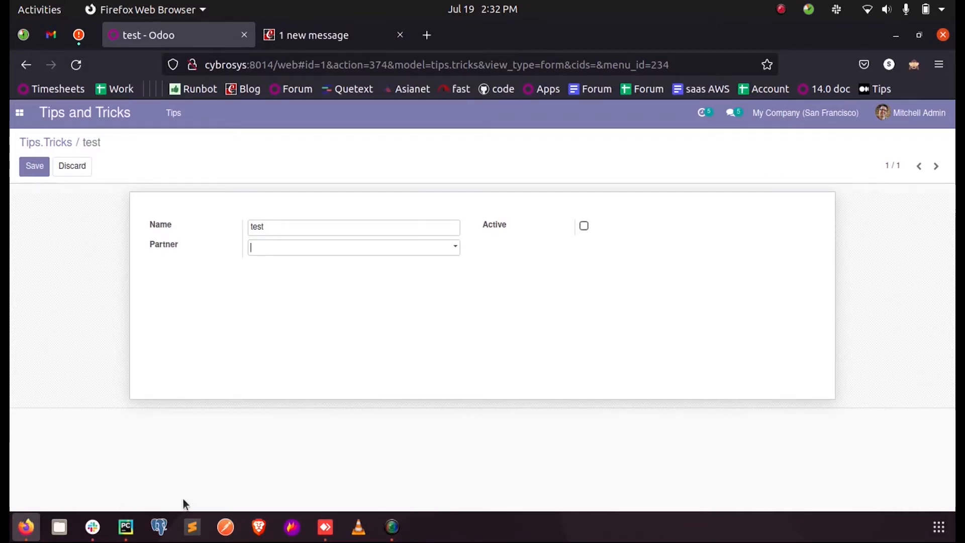
click(124, 528)
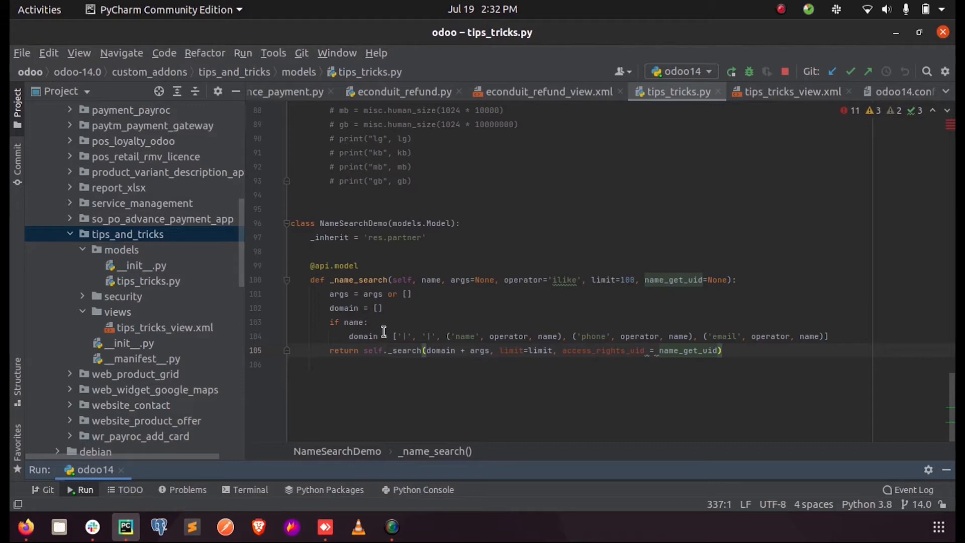
click(24, 527)
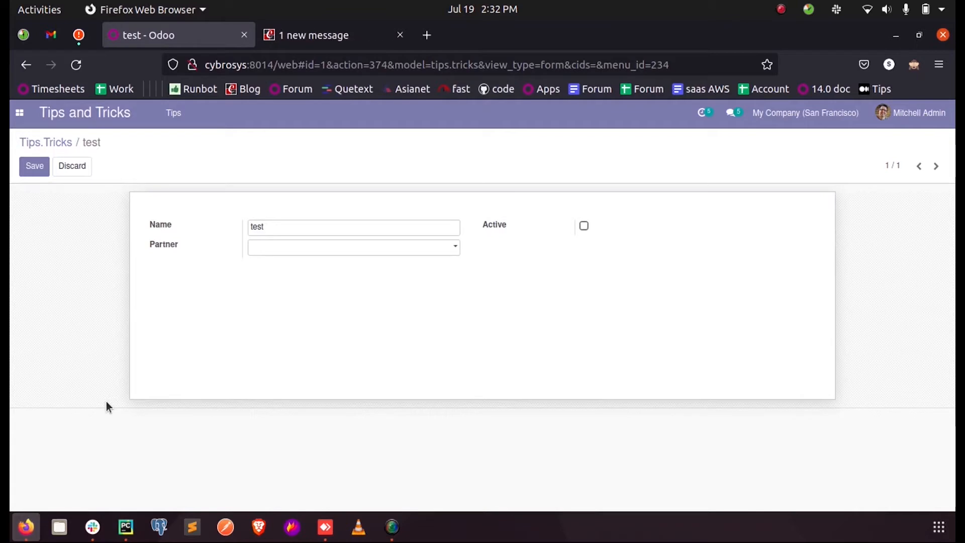
mouse_move(158, 249)
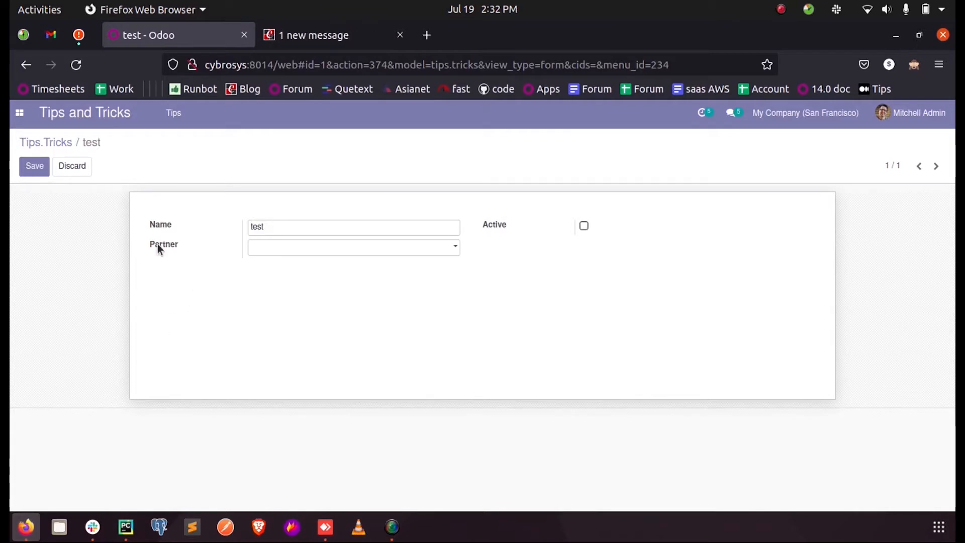
click(350, 247)
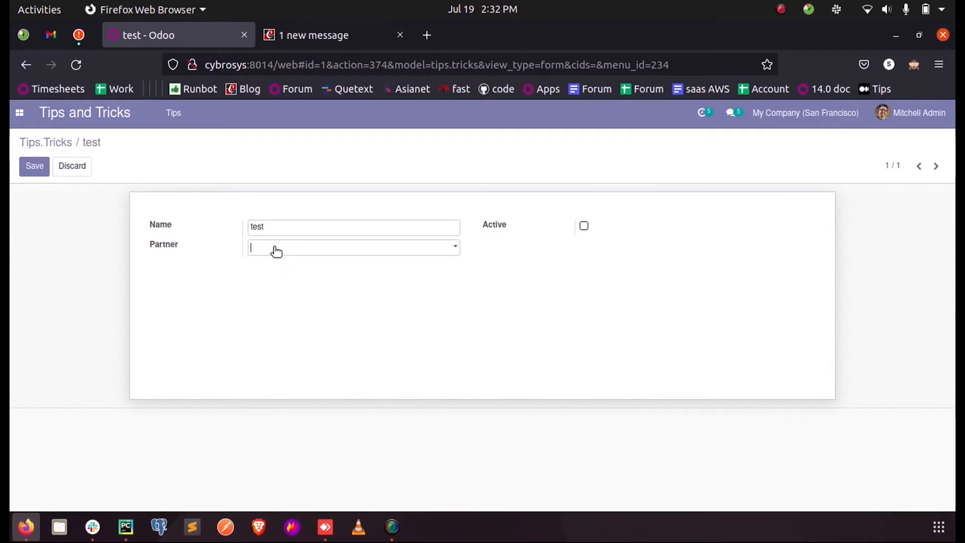
click(353, 247)
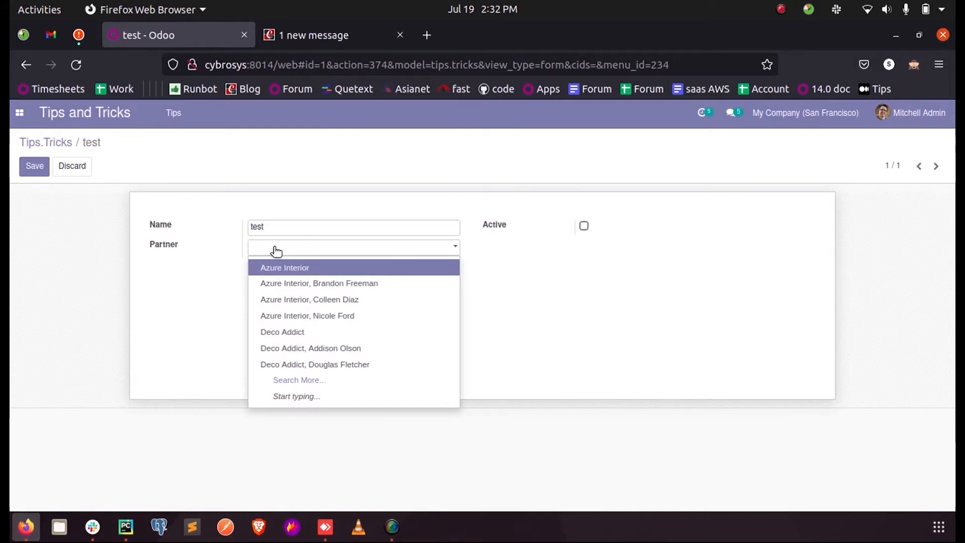
click(353, 247)
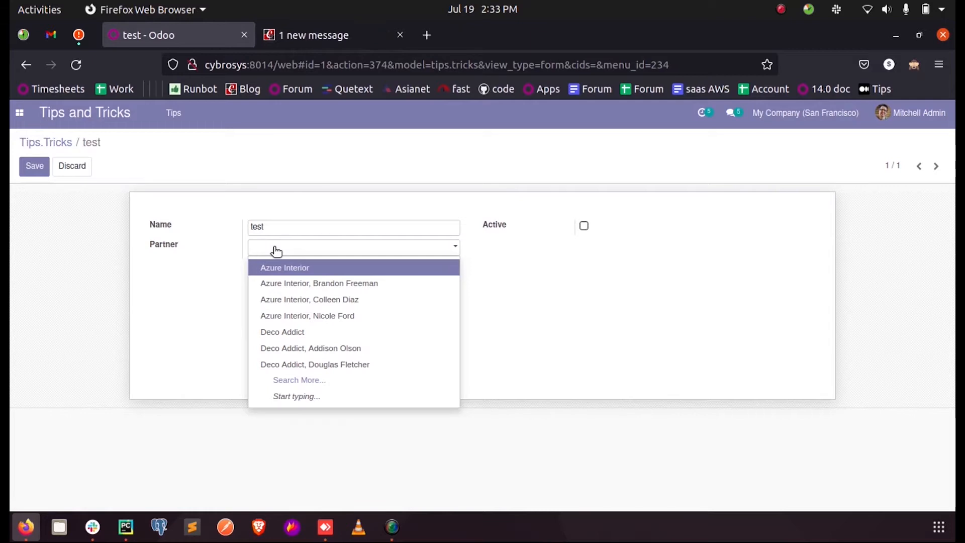
- Search the Partner field for '00', find no matches, then clear it so suggestions return
click(353, 247)
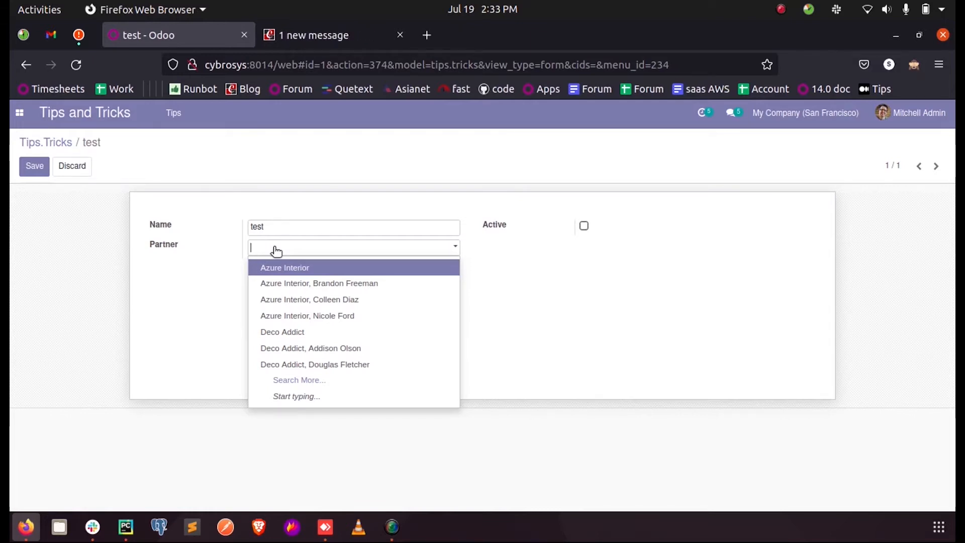
text(00)
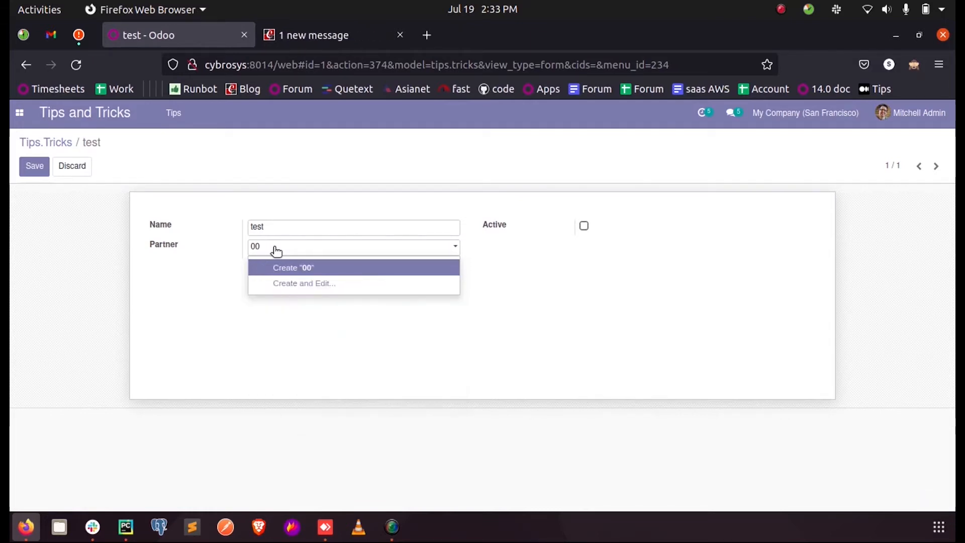
mouse_move(302, 284)
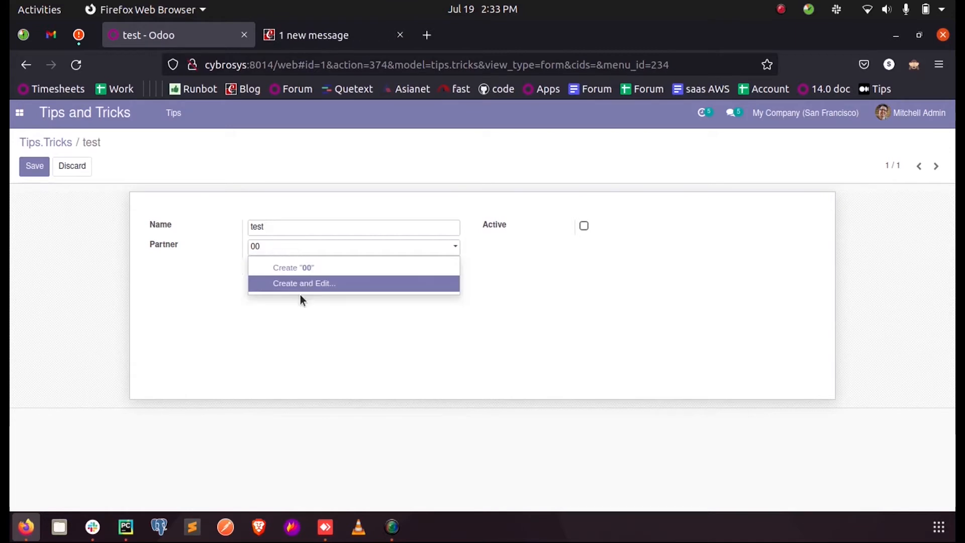
mouse_move(294, 356)
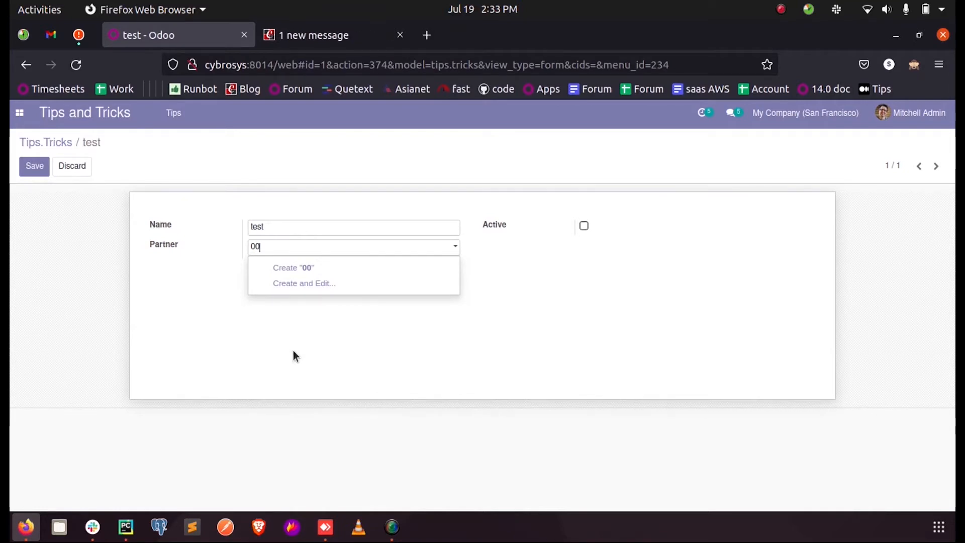
key(BackSpace)
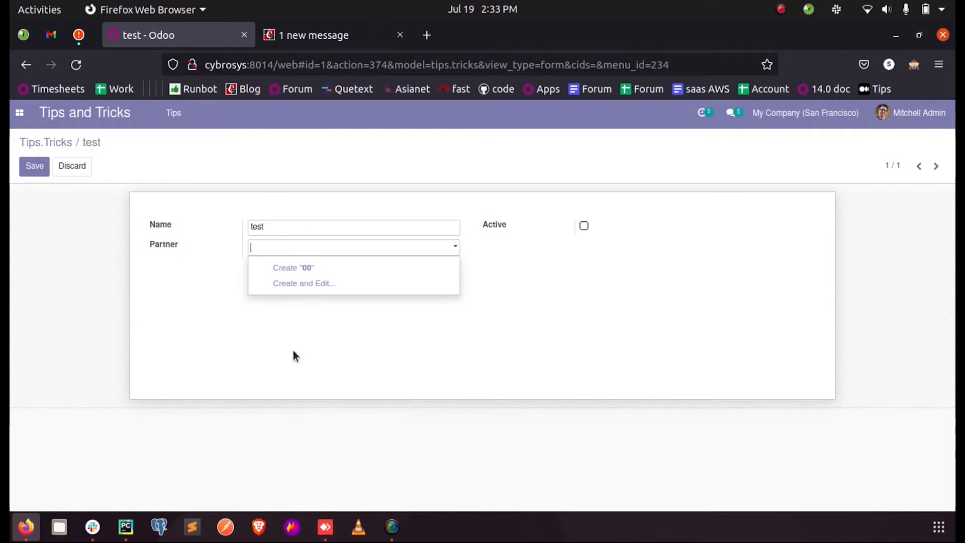
click(353, 248)
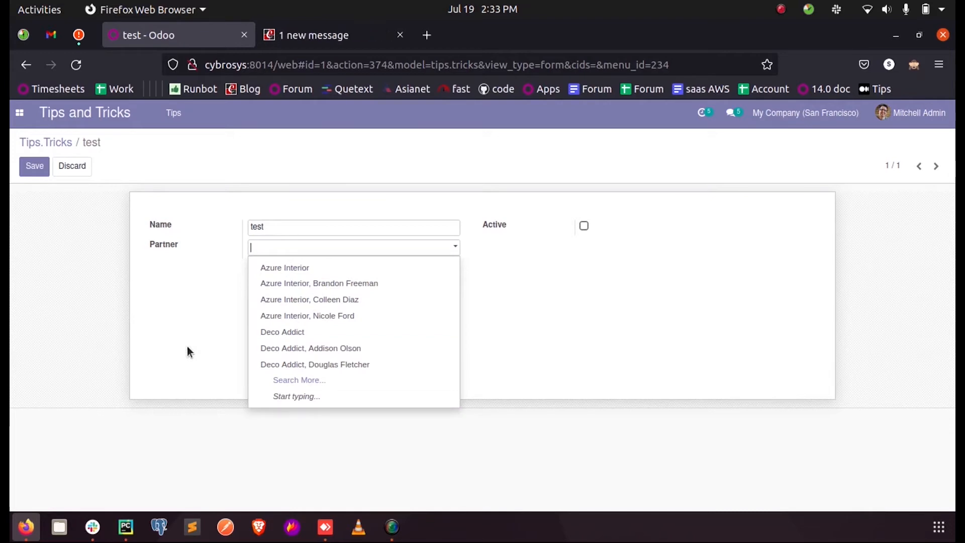
mouse_move(447, 456)
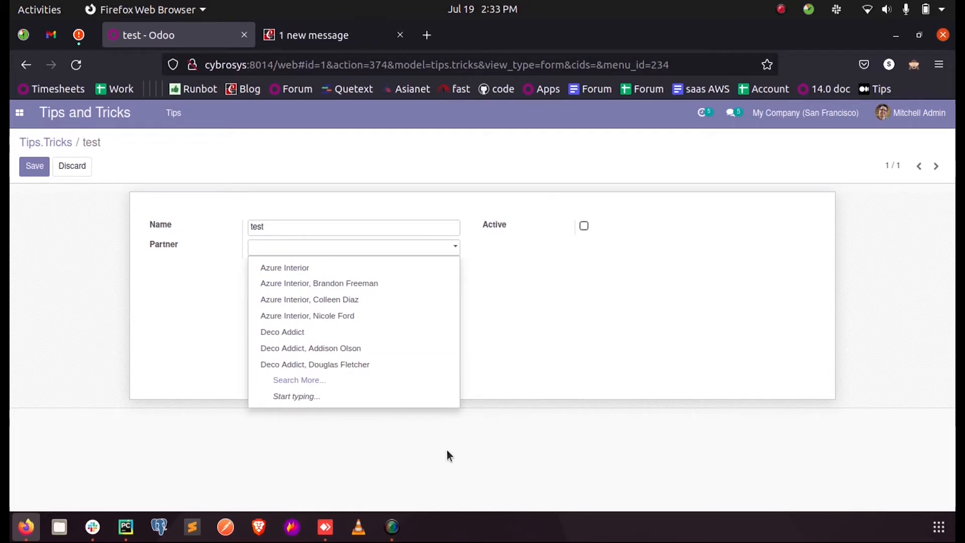
mouse_move(266, 514)
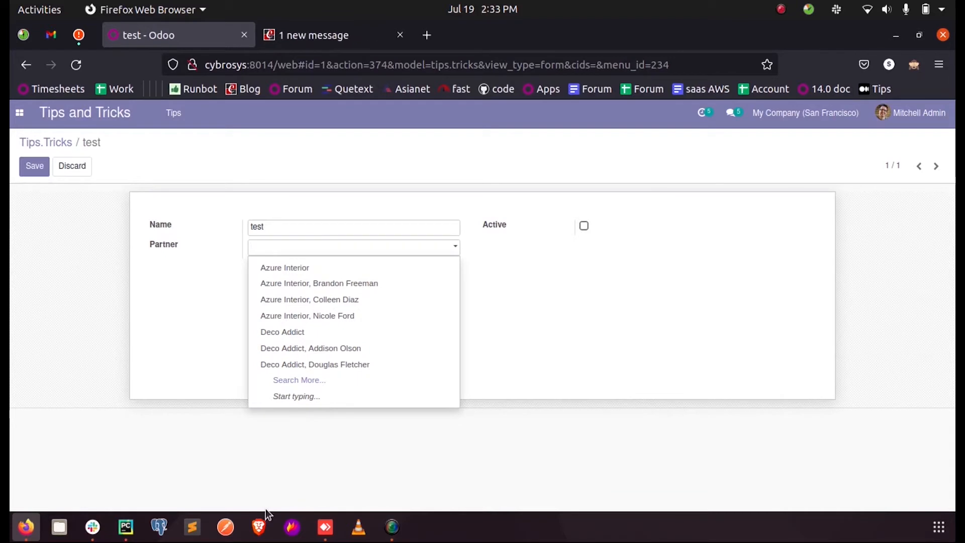
mouse_move(124, 527)
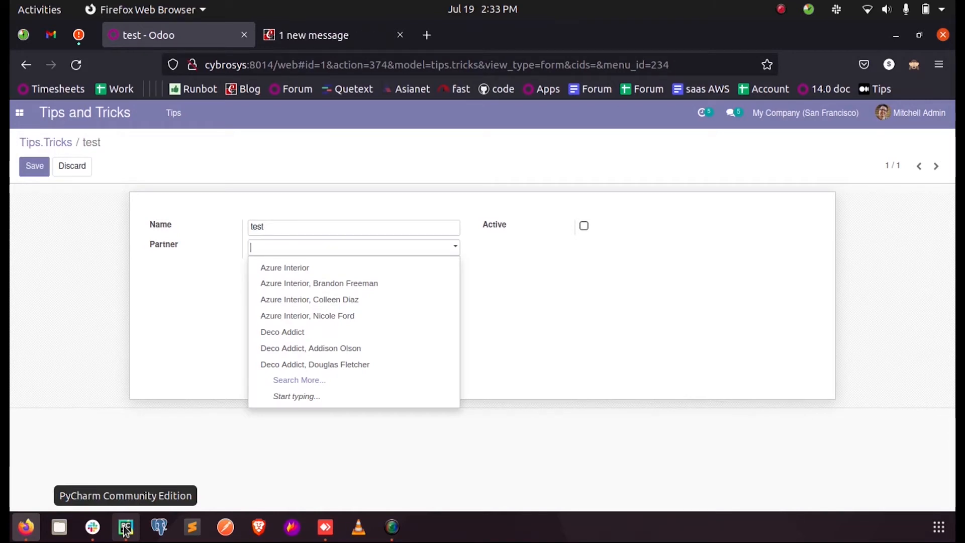
- Review the _name_search method and its name parameter in the editor, then bring up the 'Name Search Function in Odoo 14' article
click(125, 528)
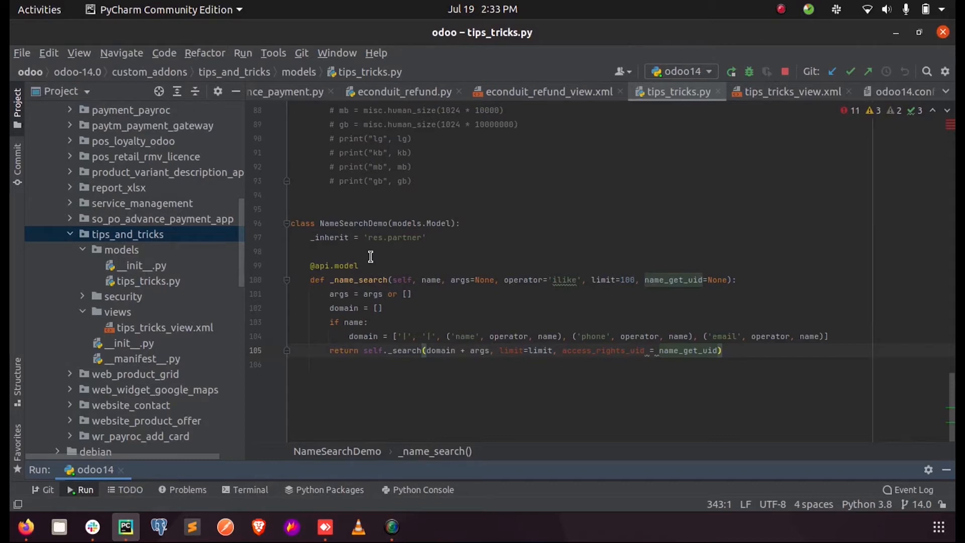
mouse_move(367, 237)
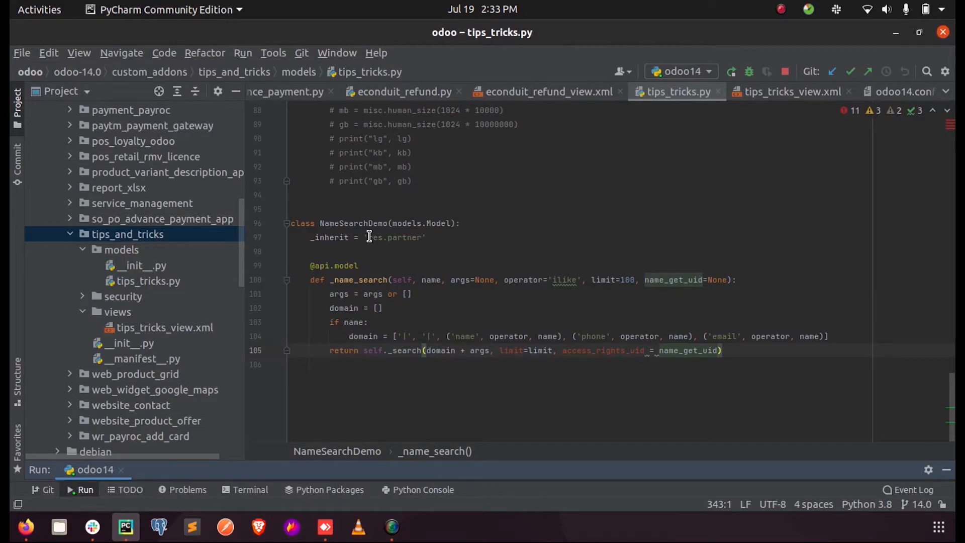
mouse_move(310, 281)
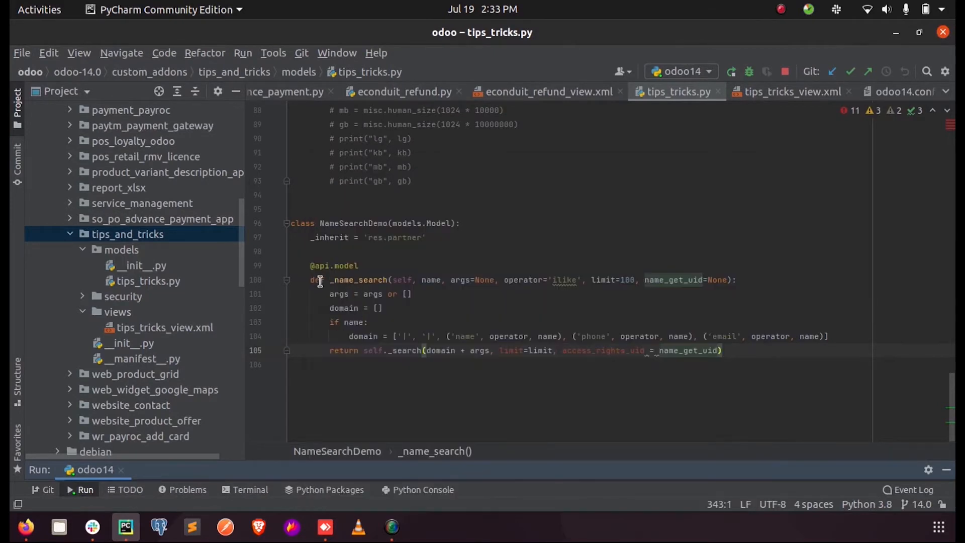
double_click(360, 279)
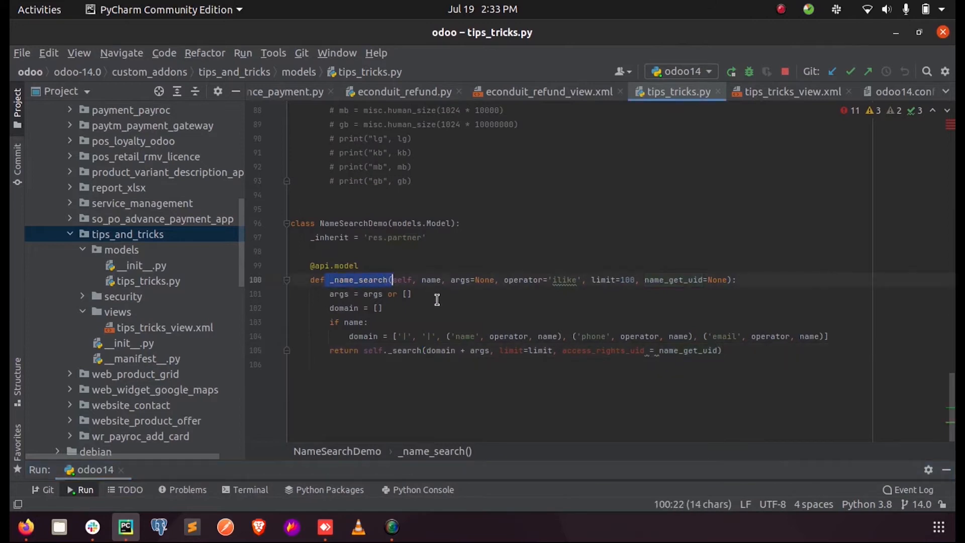
mouse_move(434, 287)
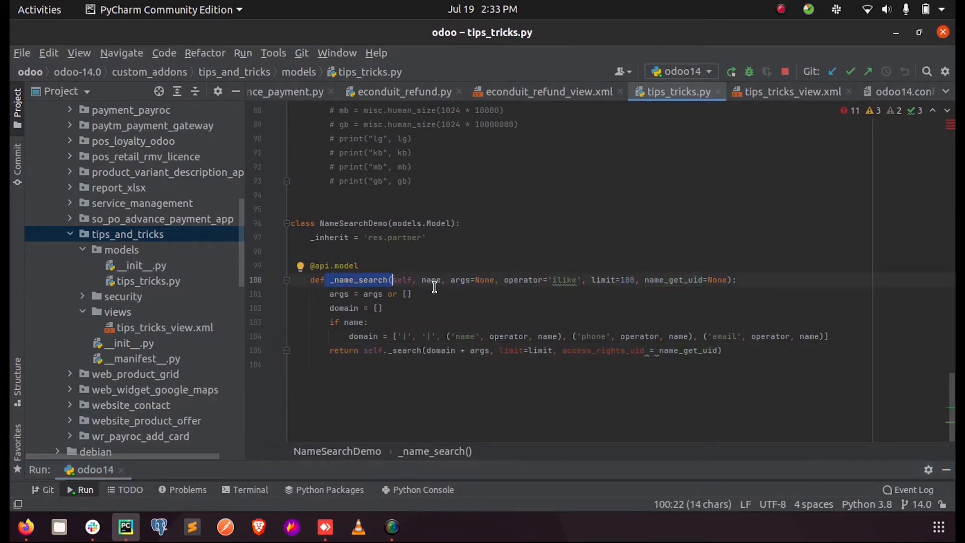
double_click(431, 279)
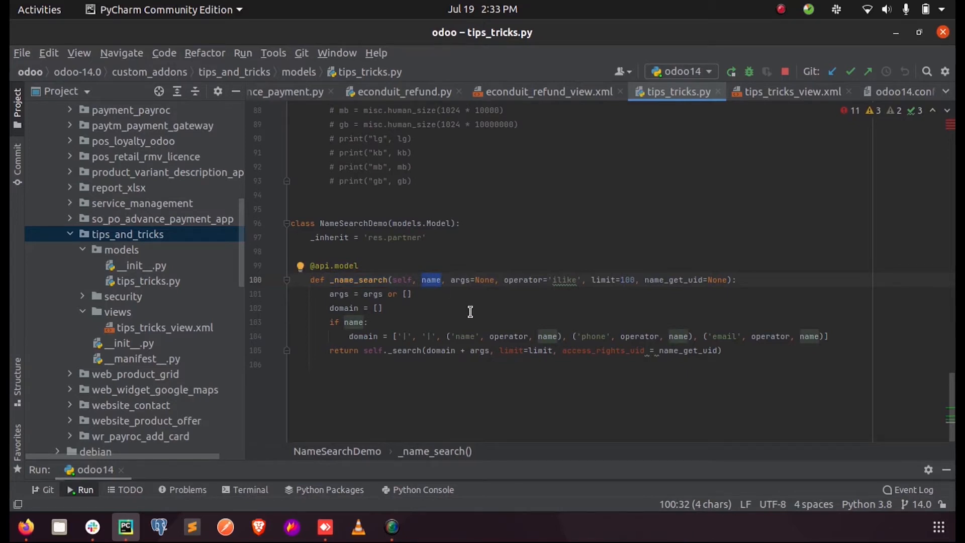
mouse_move(480, 275)
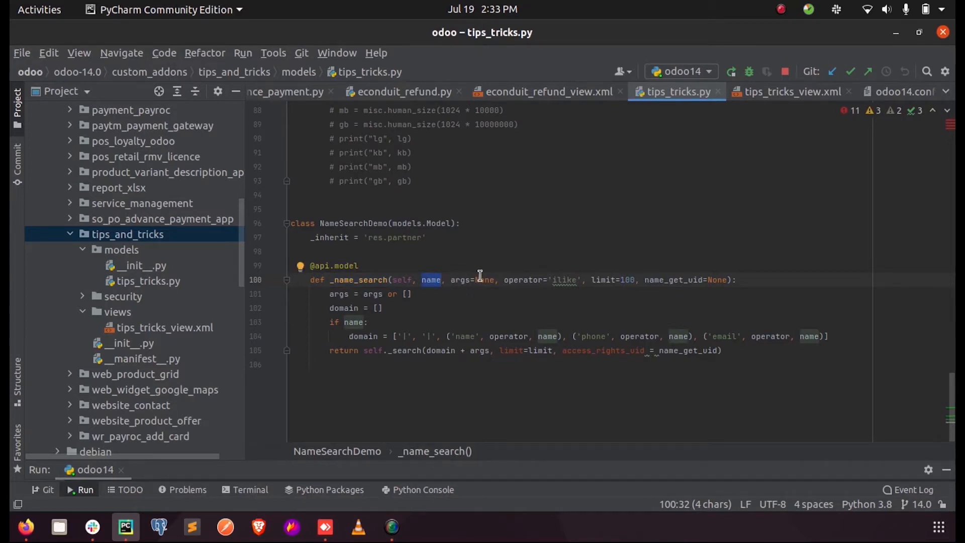
mouse_move(535, 281)
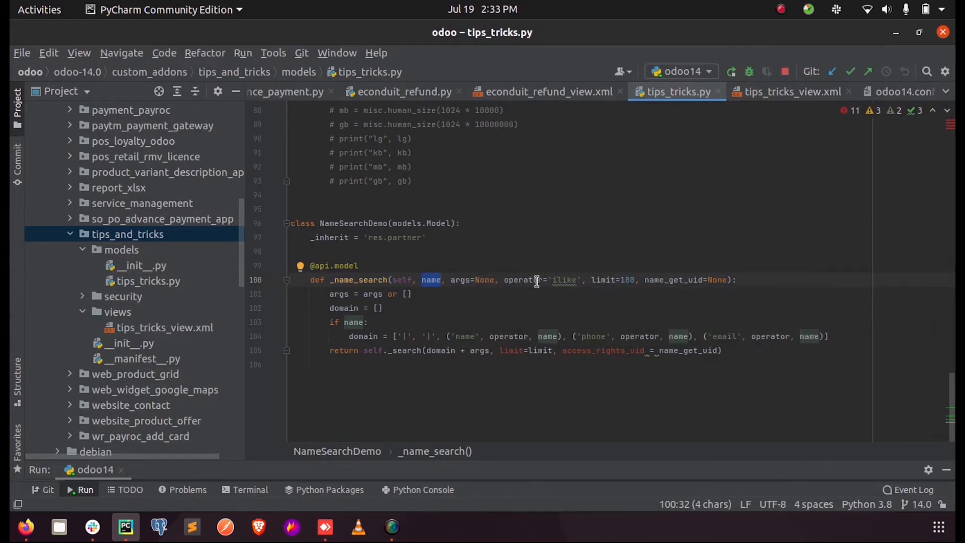
mouse_move(566, 299)
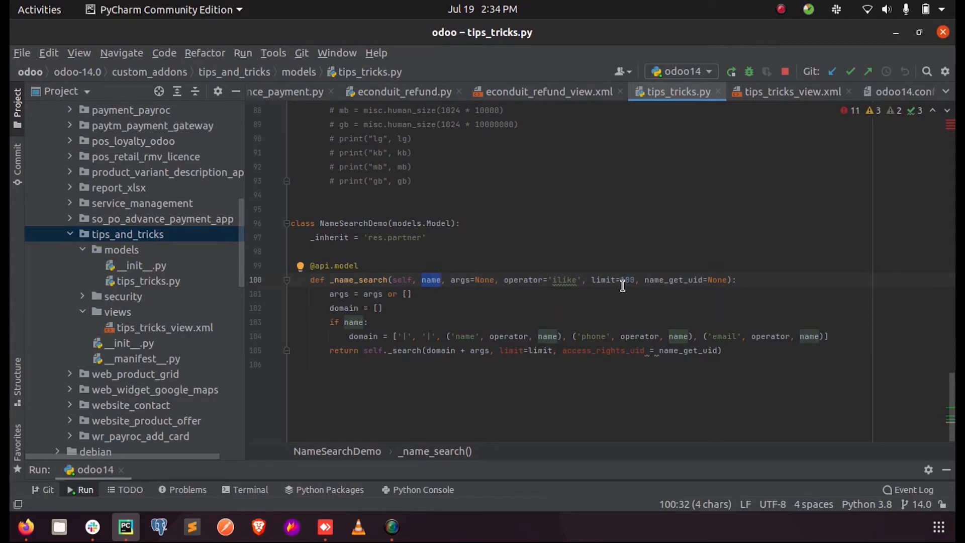
mouse_move(684, 280)
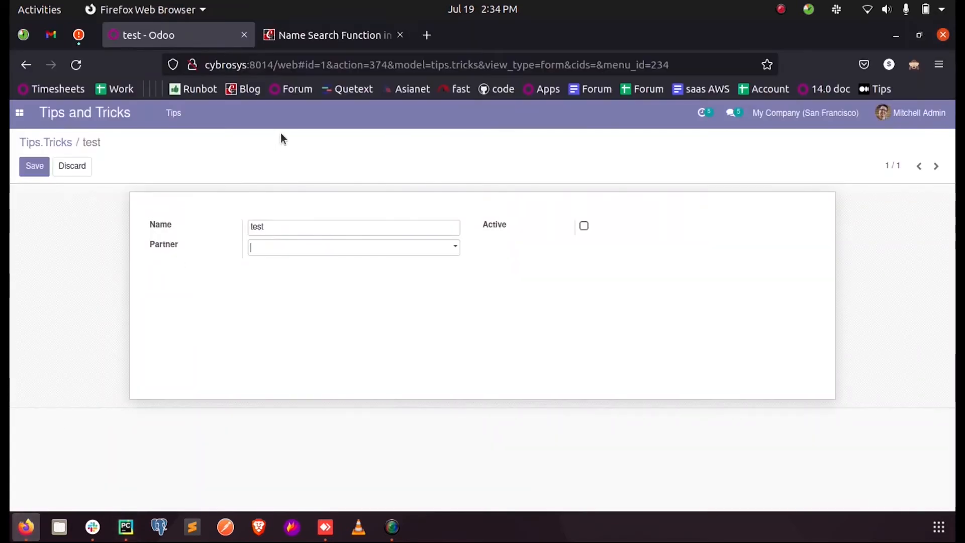
click(333, 35)
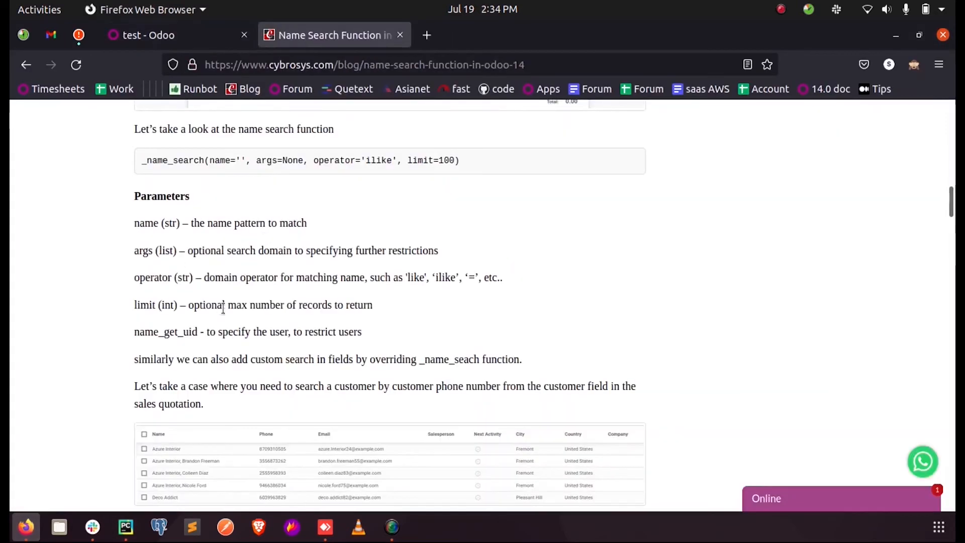
mouse_move(266, 331)
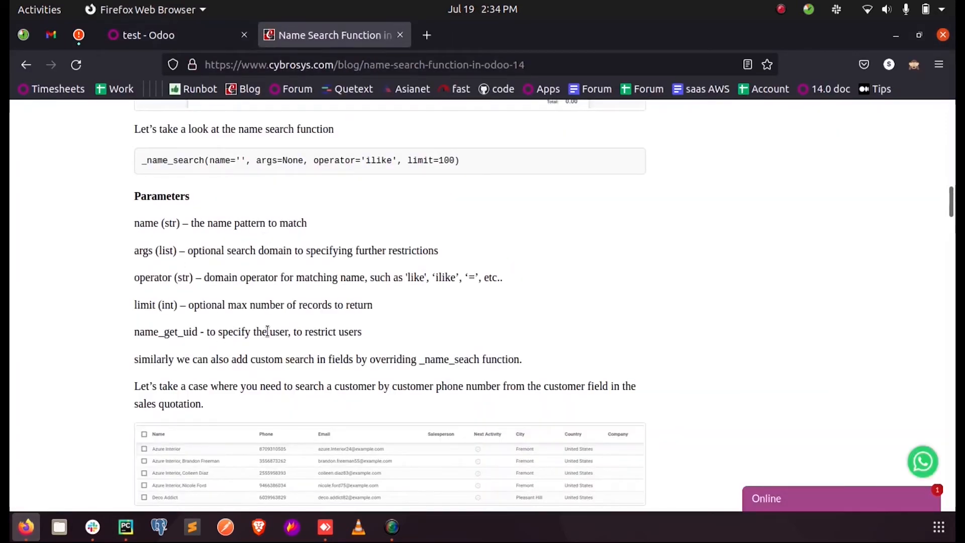
mouse_move(139, 515)
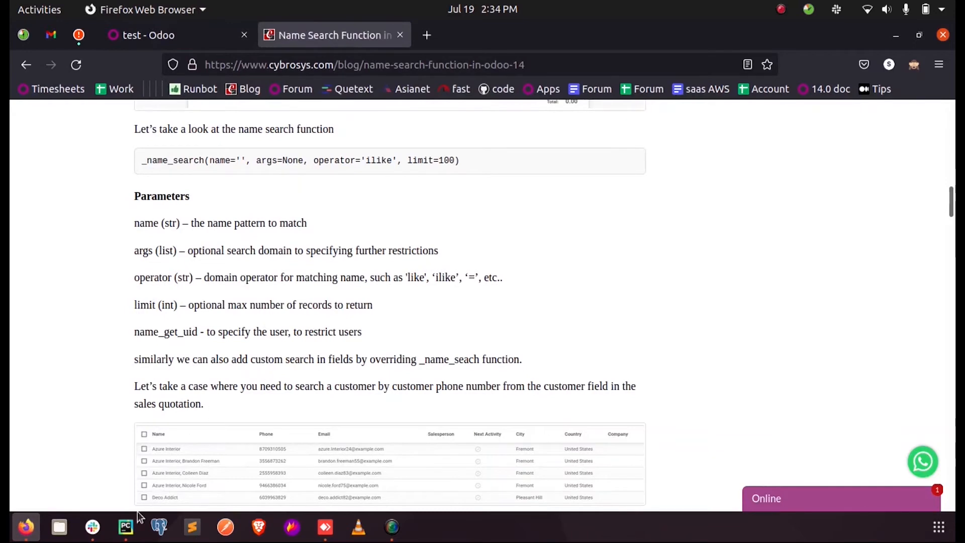
- Bring PyCharm forward on the _name_search override in tips_tricks.py
click(125, 526)
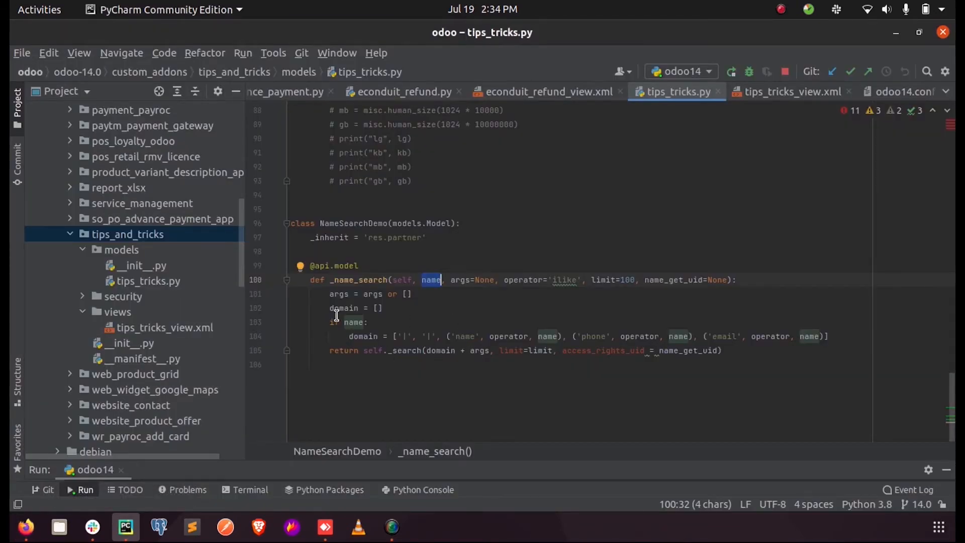
mouse_move(379, 301)
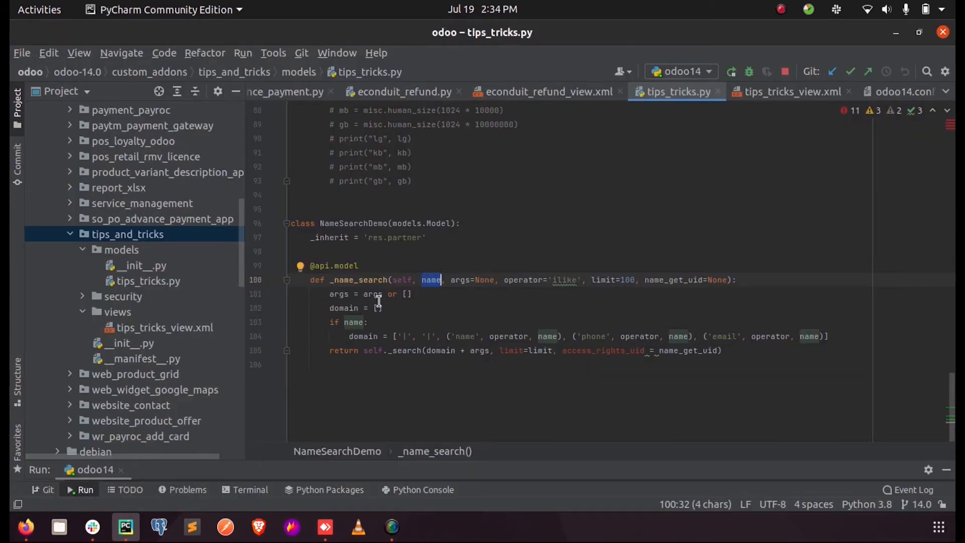
mouse_move(374, 293)
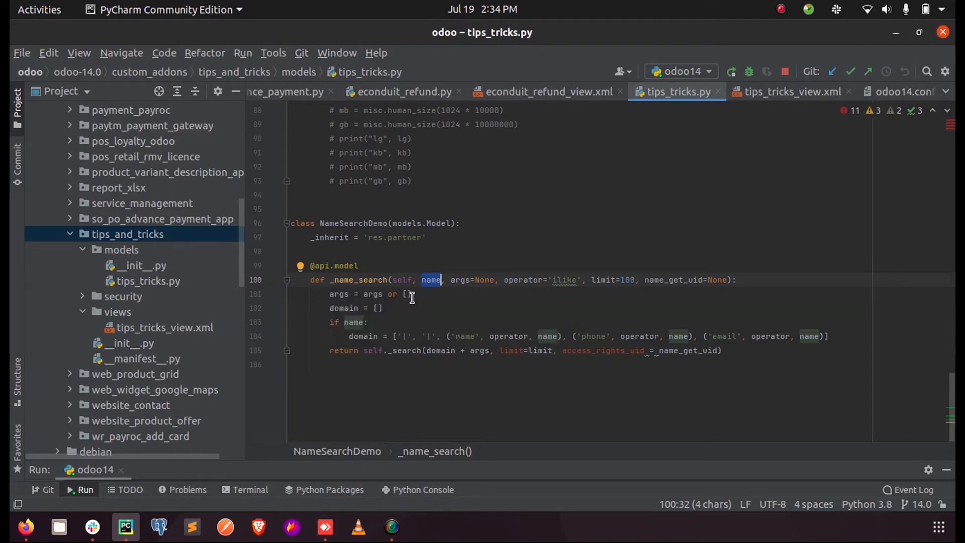
mouse_move(337, 312)
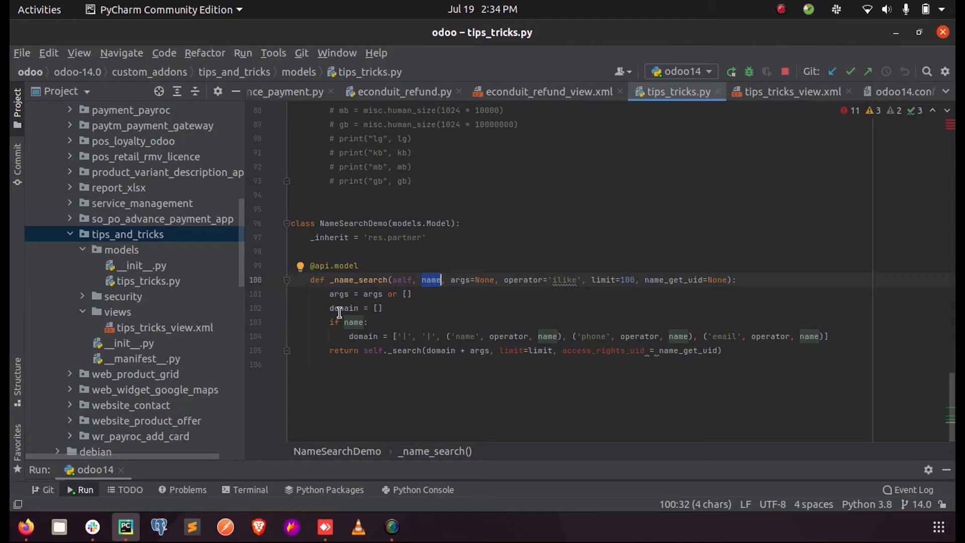
mouse_move(332, 333)
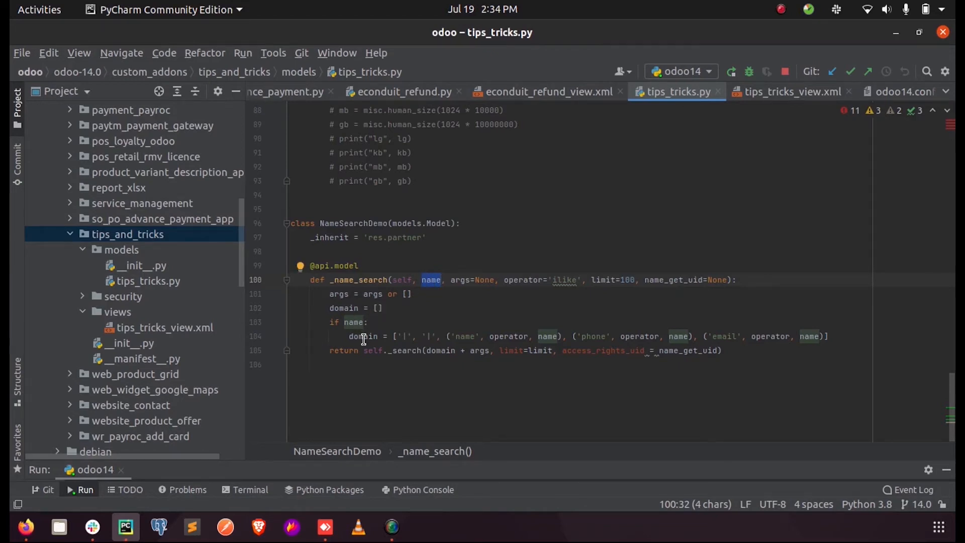
mouse_move(458, 340)
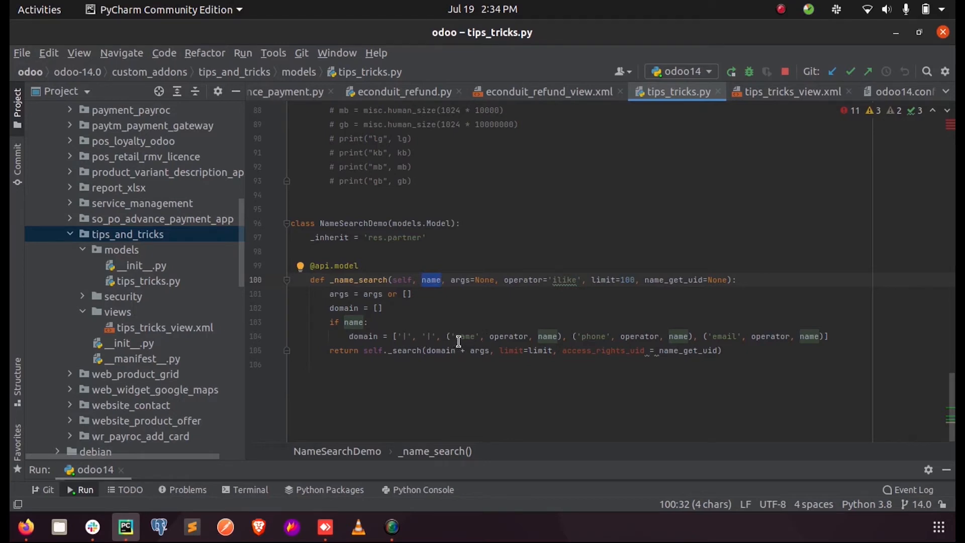
mouse_move(508, 336)
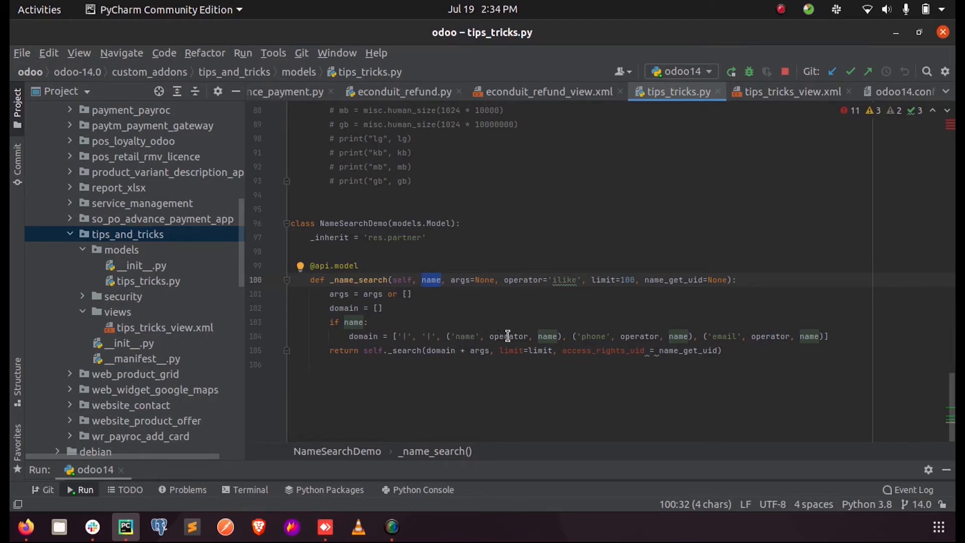
mouse_move(594, 341)
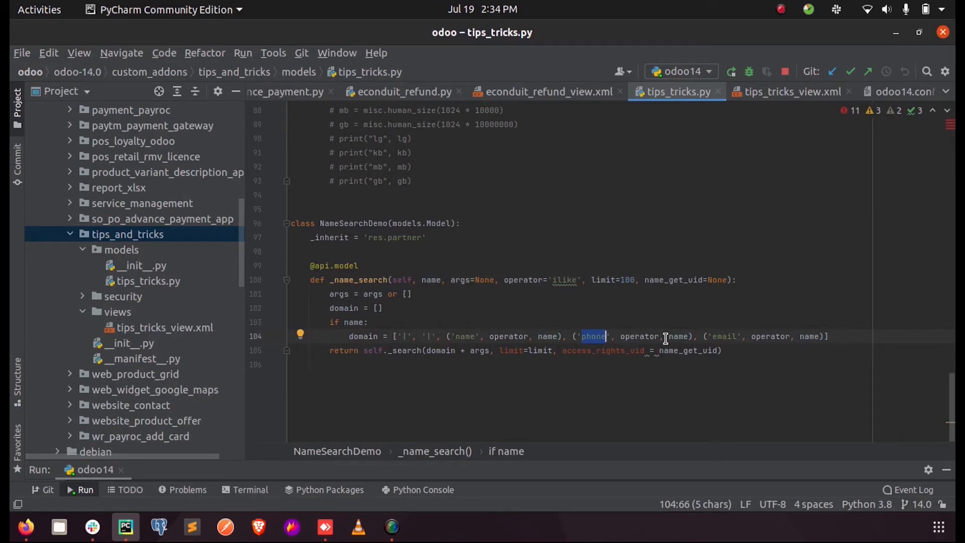
mouse_move(370, 358)
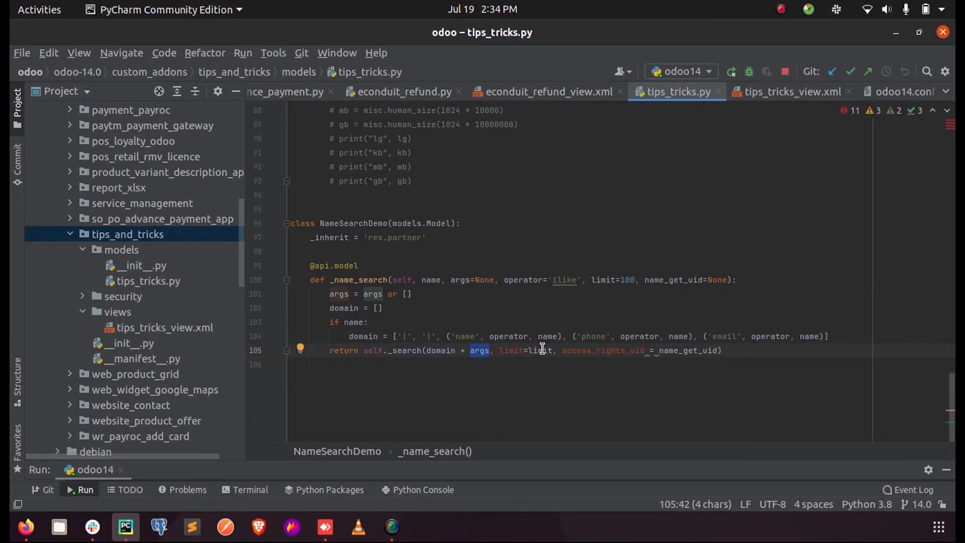
mouse_move(605, 363)
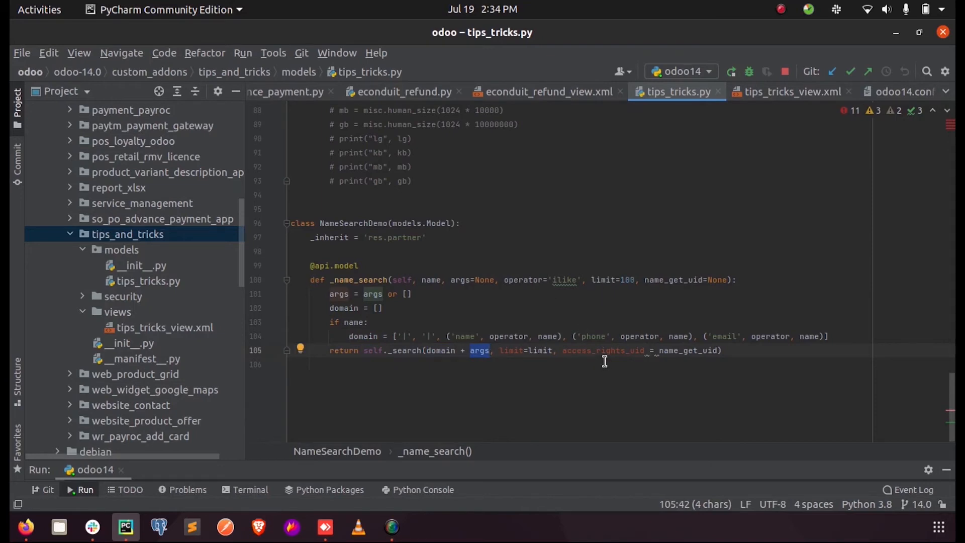
mouse_move(653, 358)
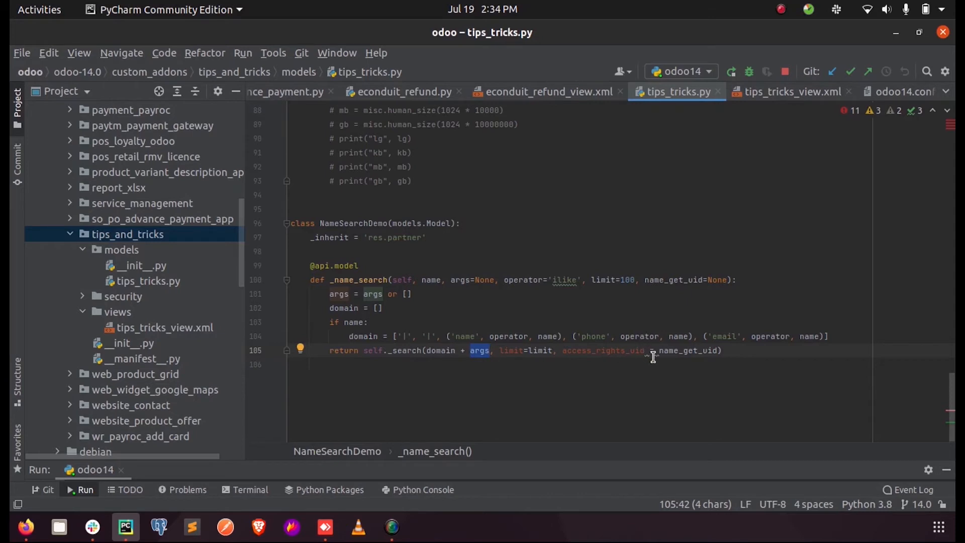
mouse_move(730, 103)
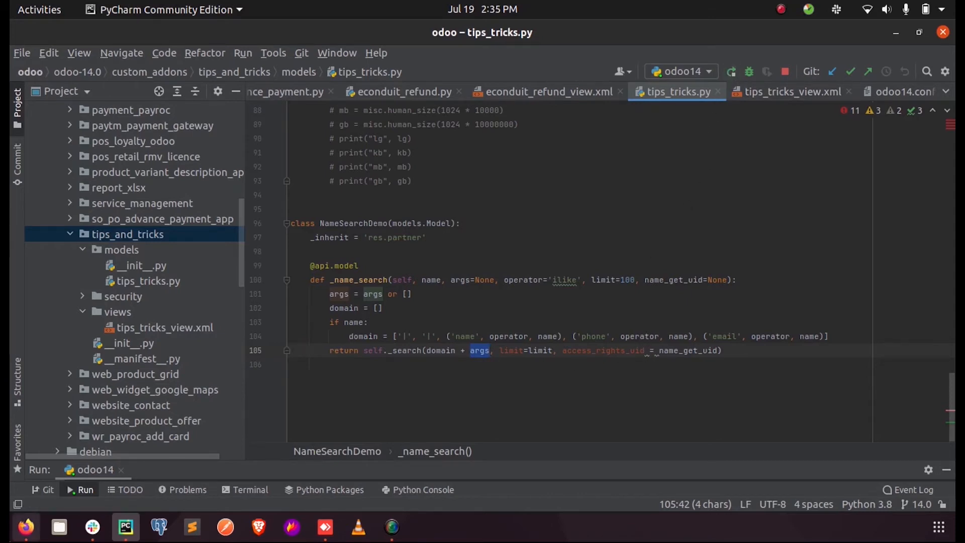
- Leave the test record for the Apps page, discarding unsaved changes, and search for 'tips'
click(24, 527)
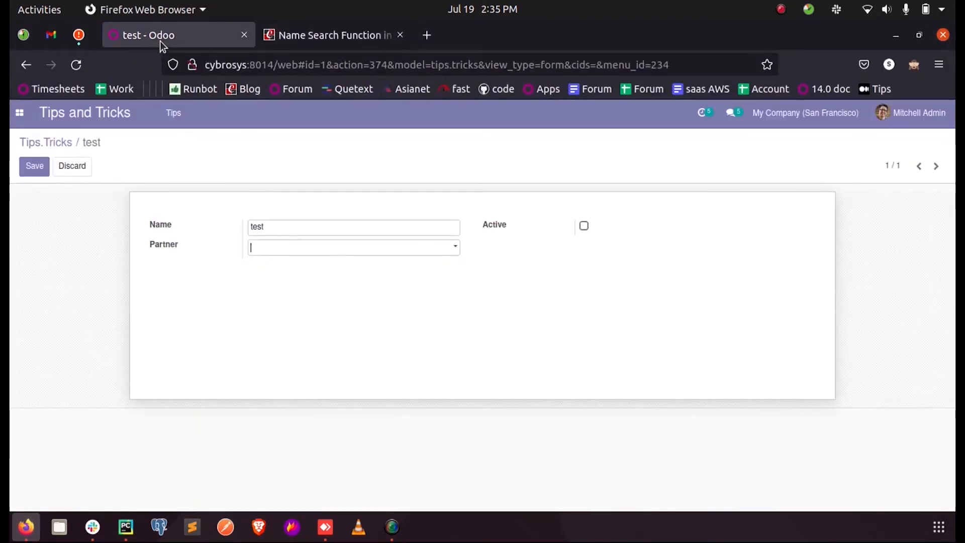
click(19, 112)
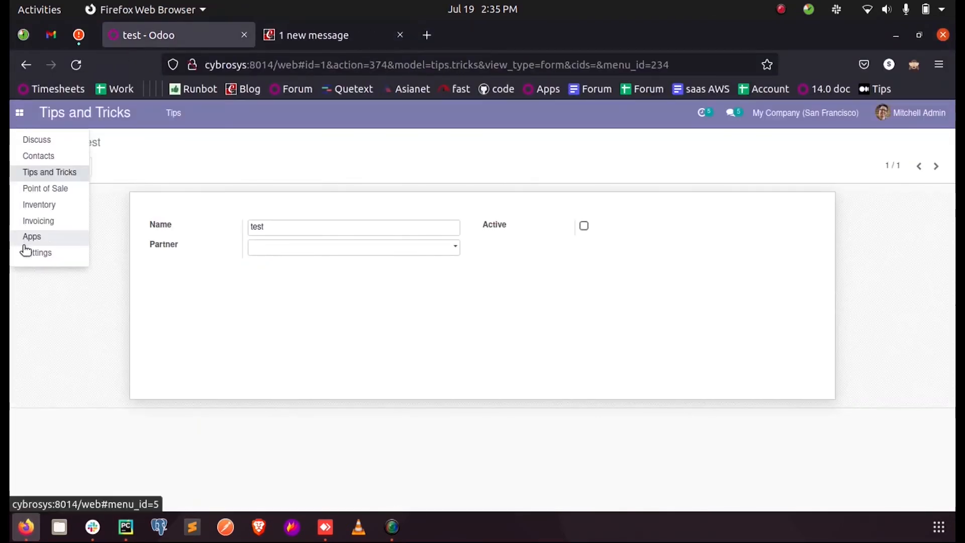
click(40, 252)
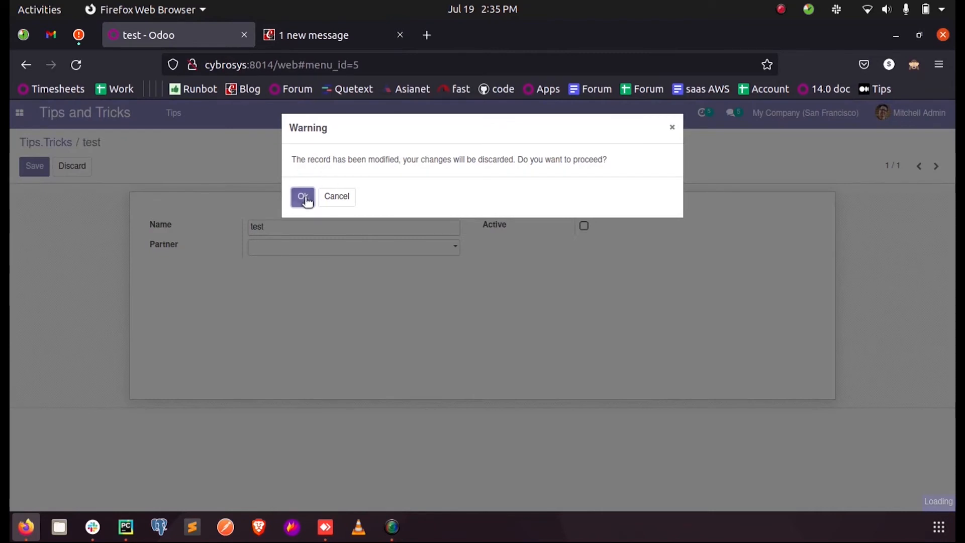
click(301, 196)
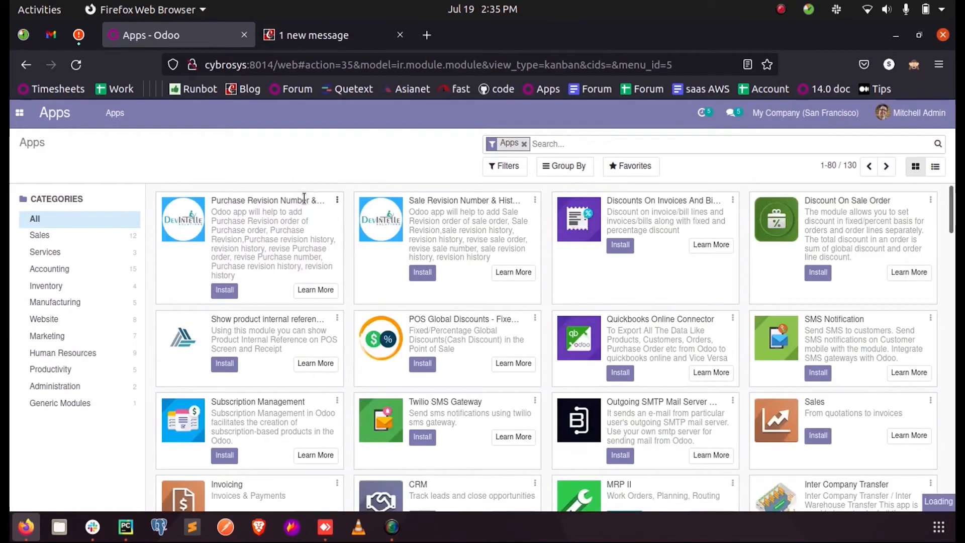
text(tips)
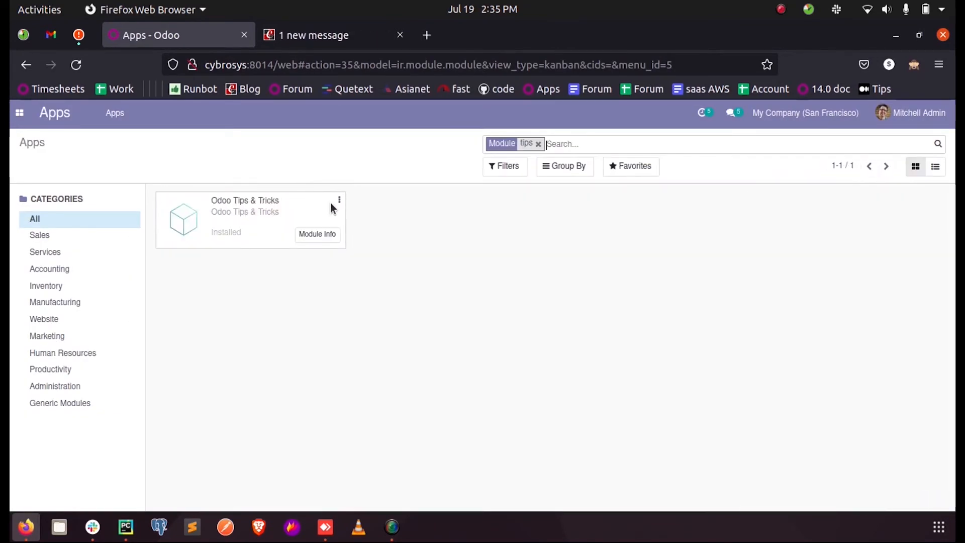
- Upgrade the Odoo Tips & Tricks module and return to the Tips and Tricks test record
click(316, 234)
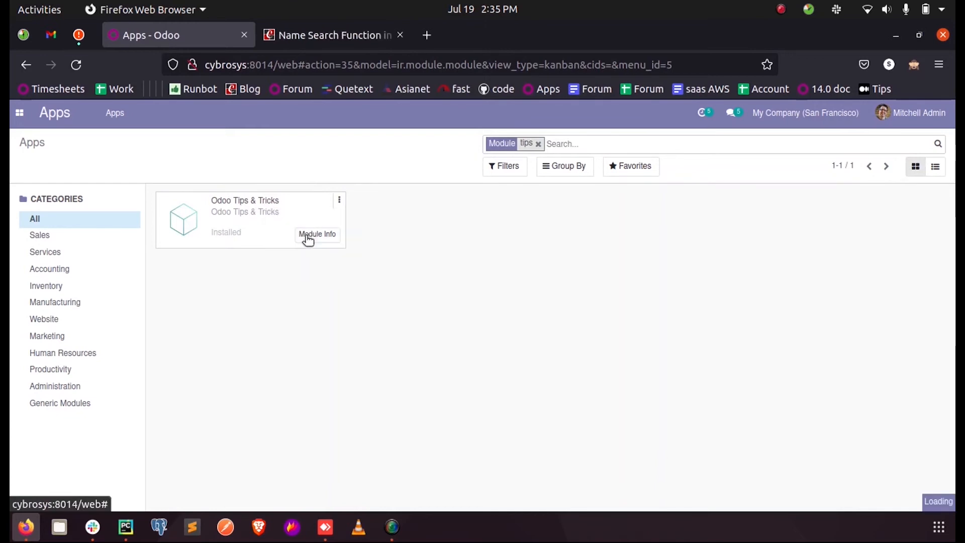
click(317, 235)
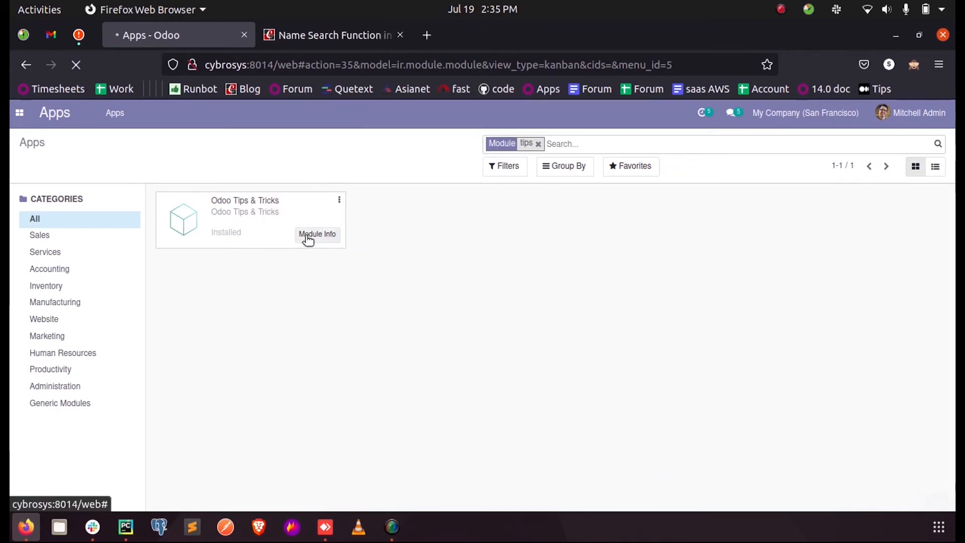
click(732, 113)
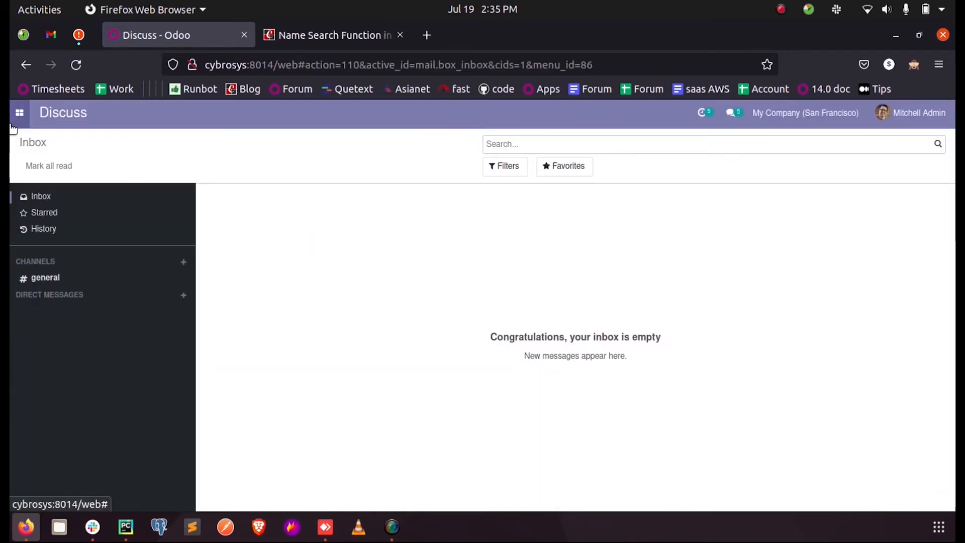
click(19, 113)
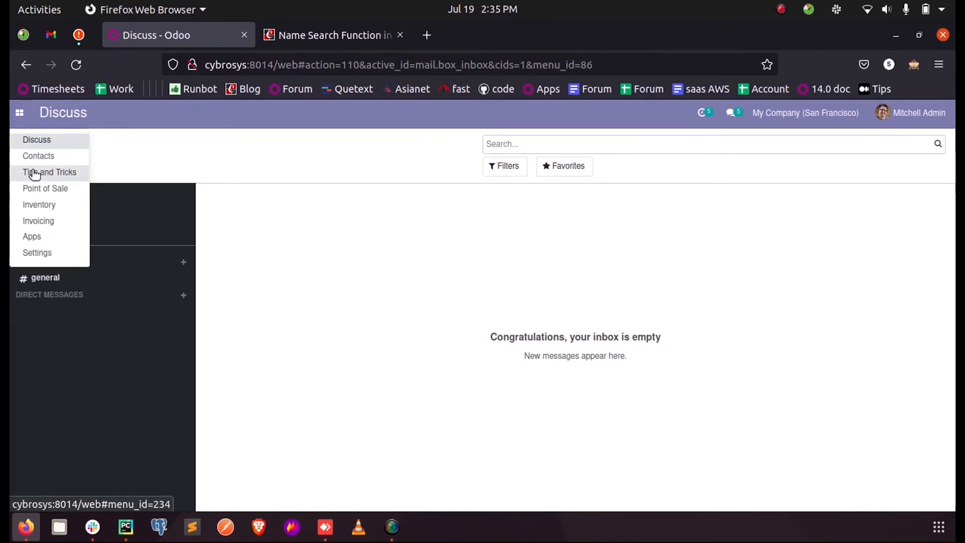
click(49, 172)
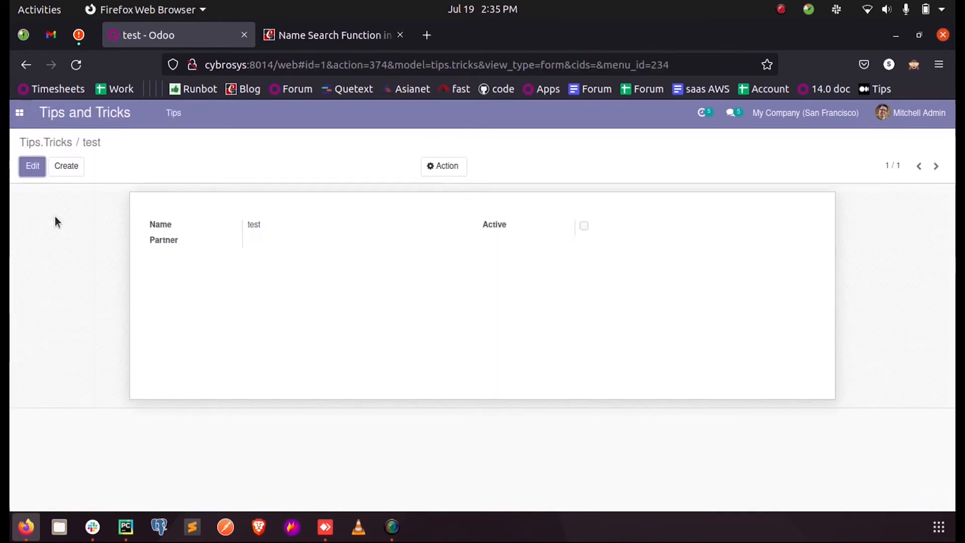
mouse_move(47, 185)
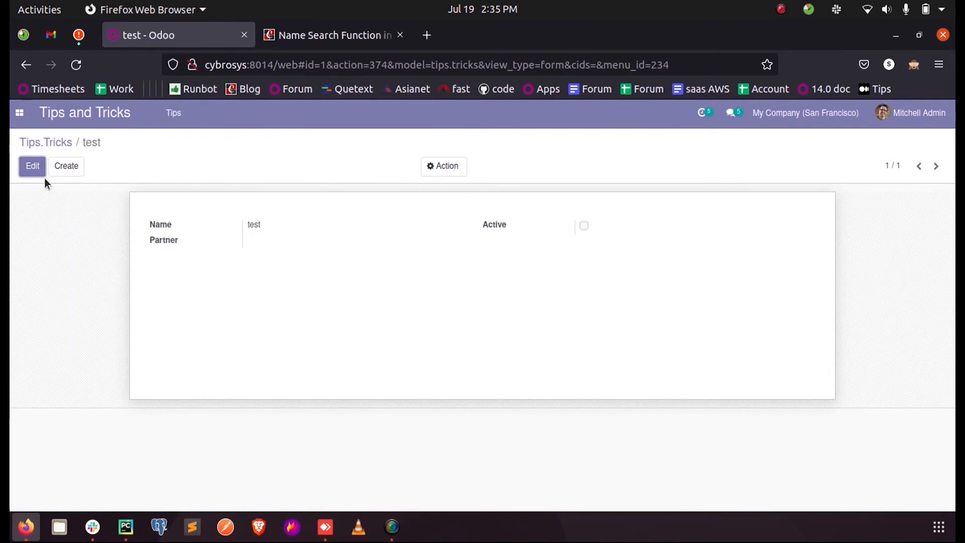
click(19, 113)
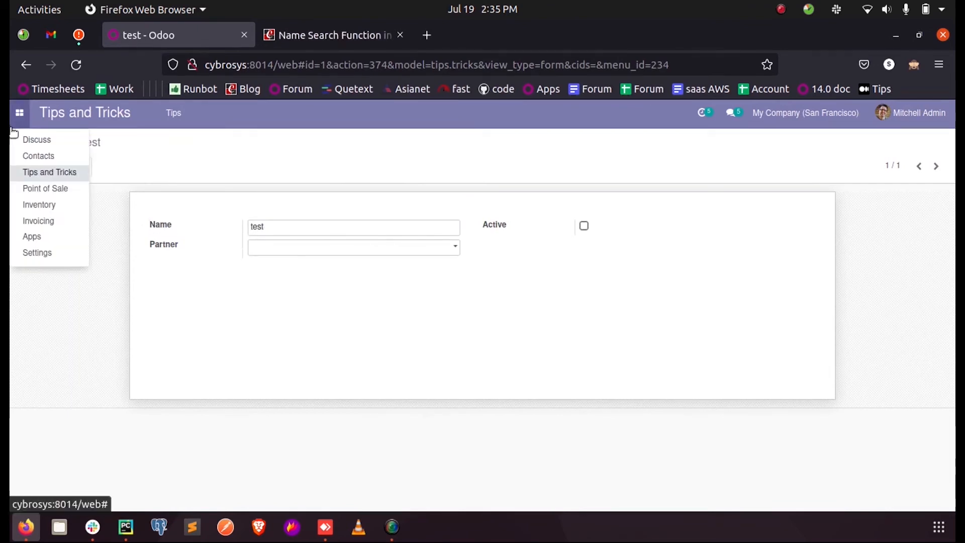
mouse_move(38, 156)
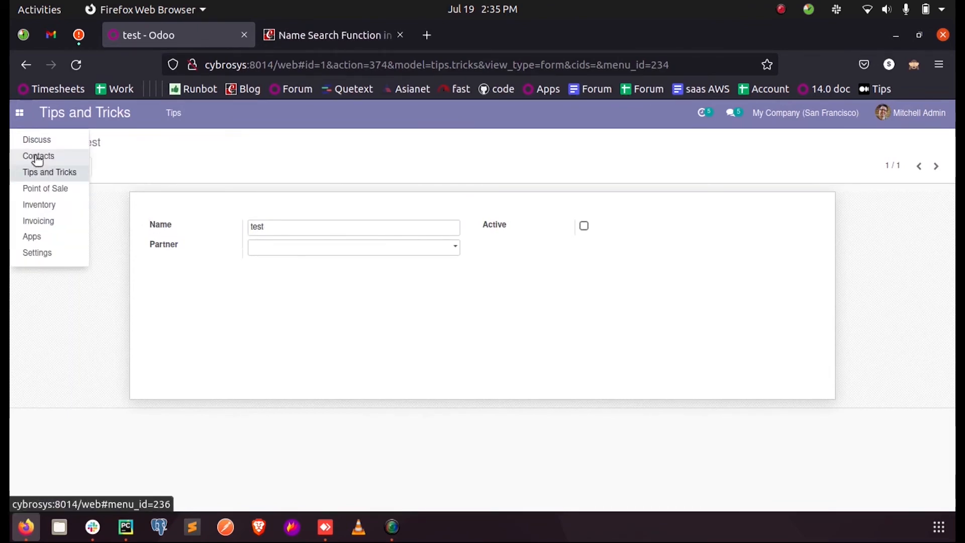
click(38, 156)
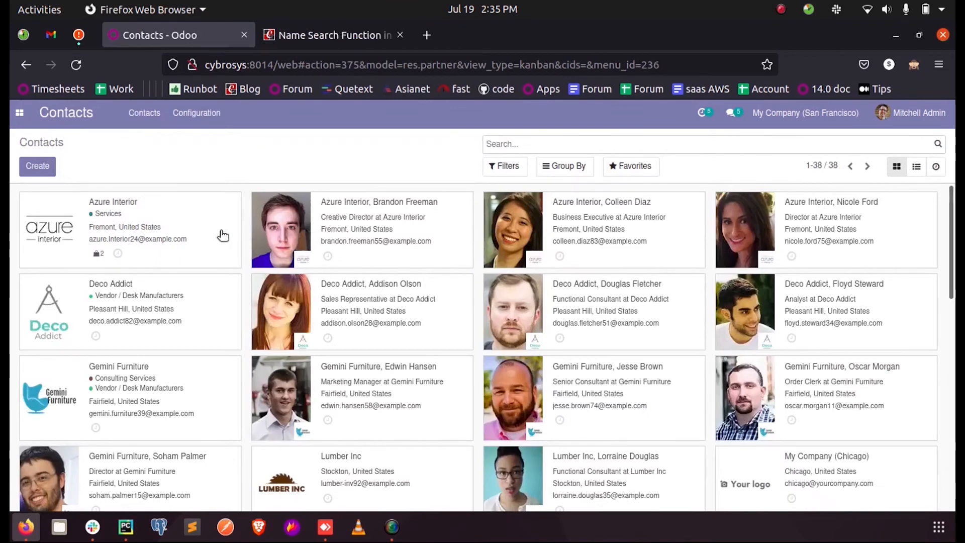
click(114, 202)
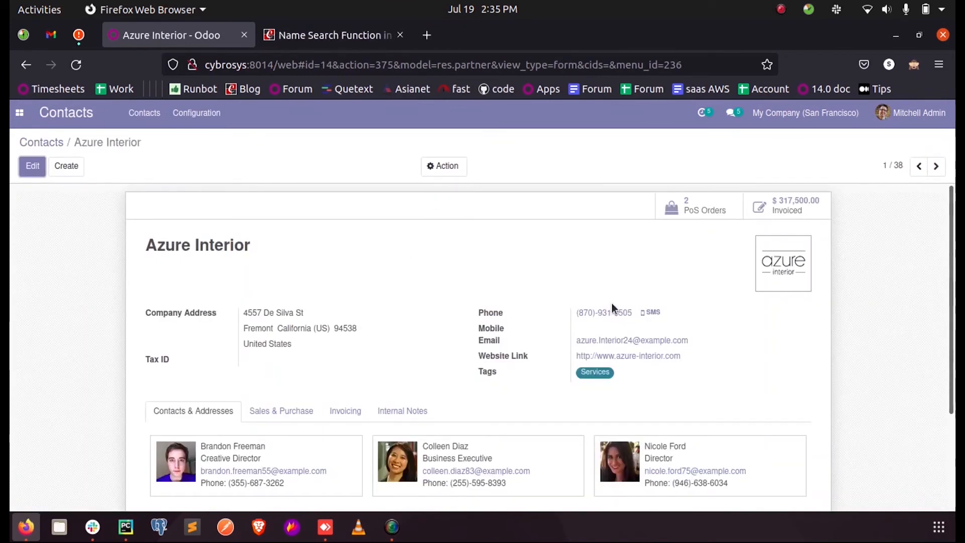
mouse_move(603, 312)
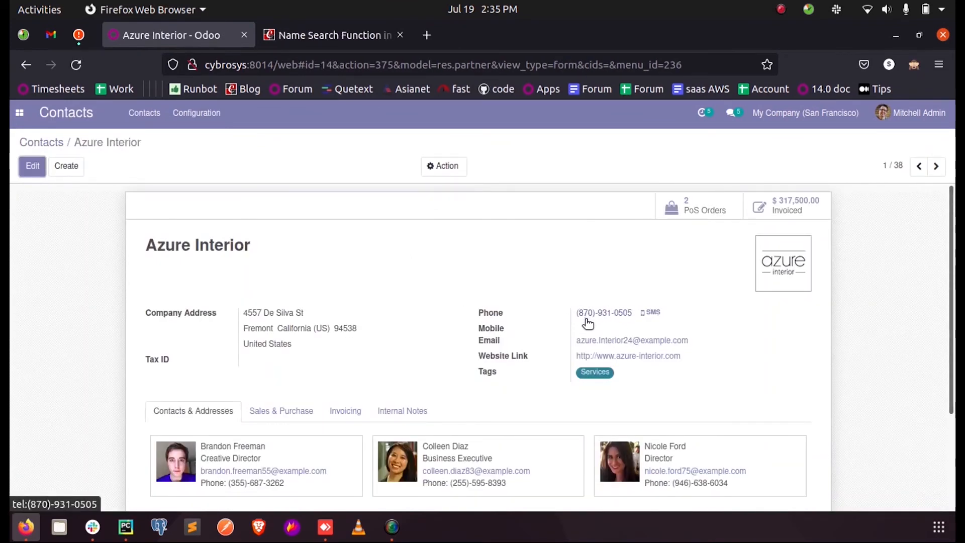
mouse_move(592, 323)
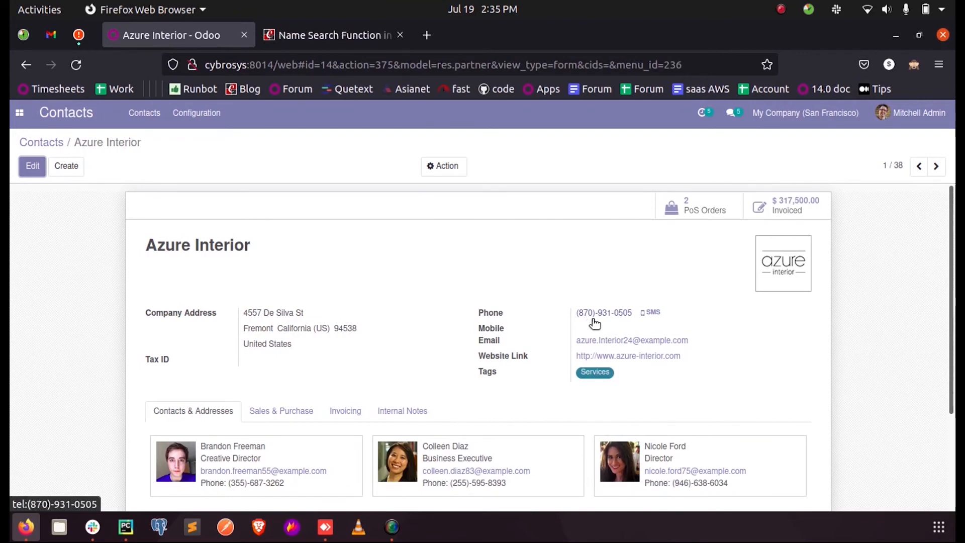
mouse_move(315, 299)
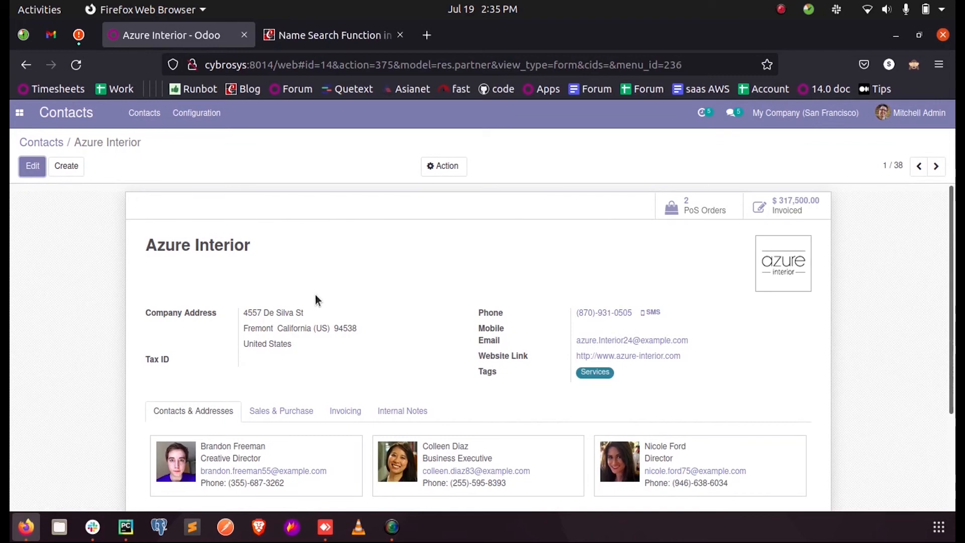
mouse_move(591, 319)
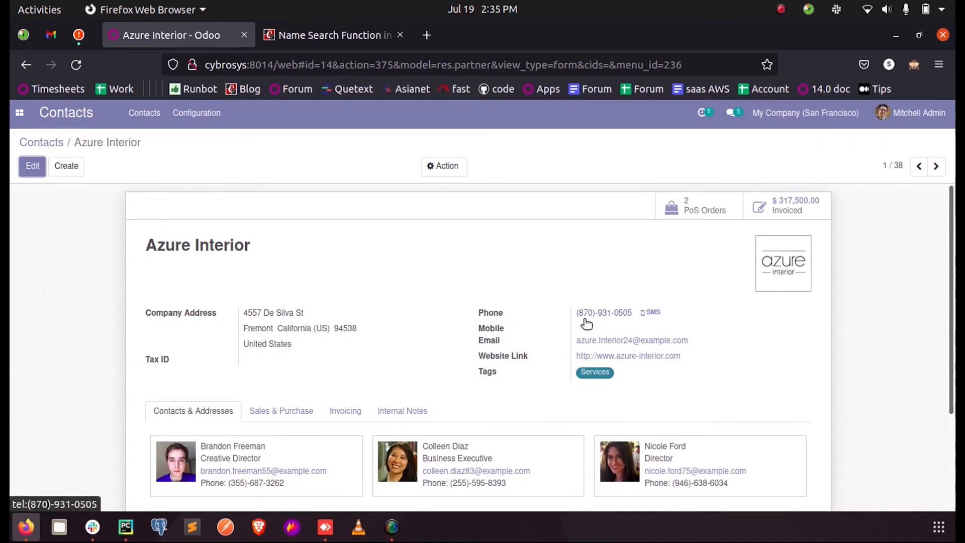
mouse_move(358, 287)
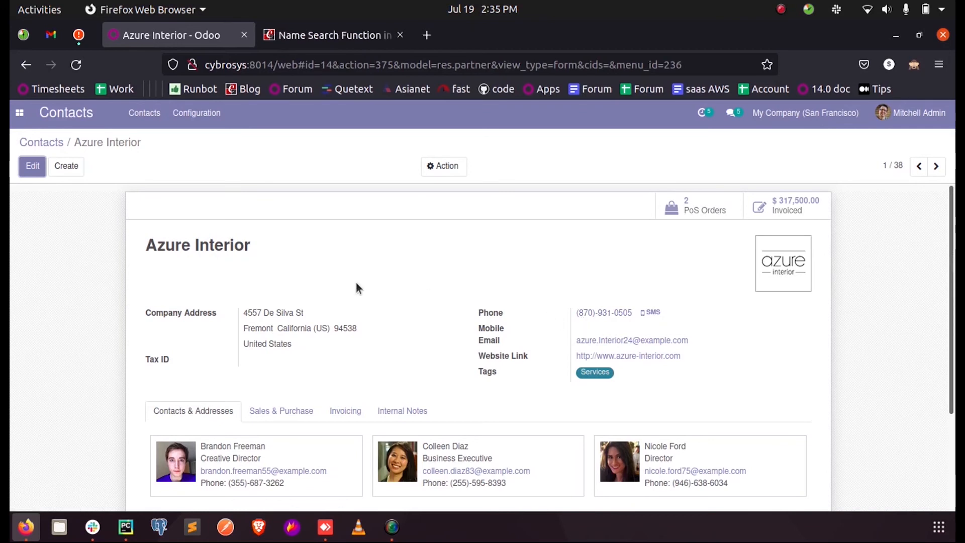
click(19, 113)
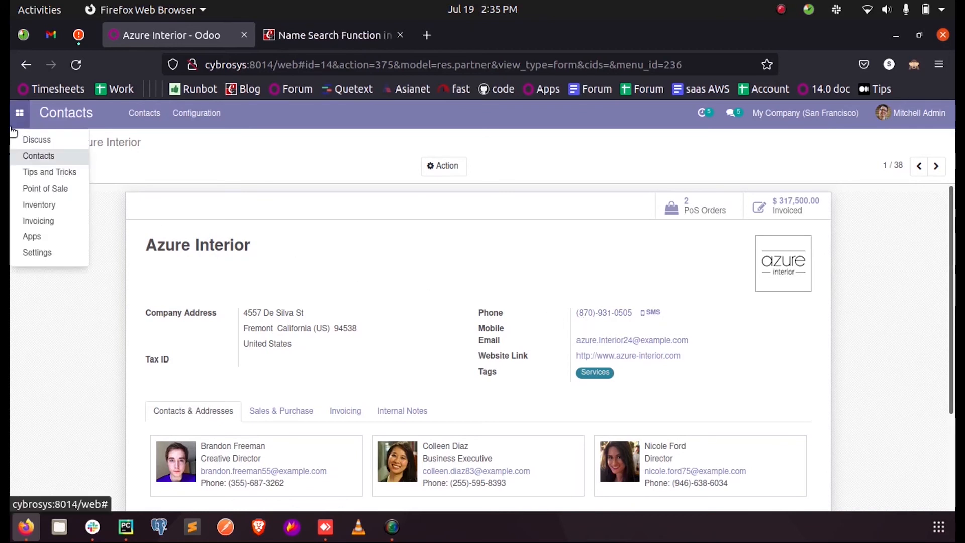
- Open the test tip and search the Partner field by phone digits 870
click(49, 172)
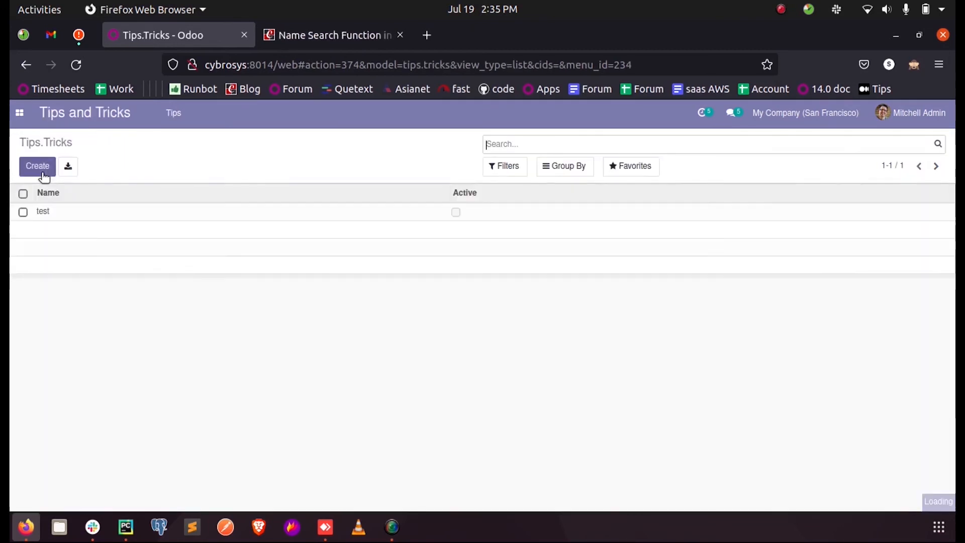
click(42, 211)
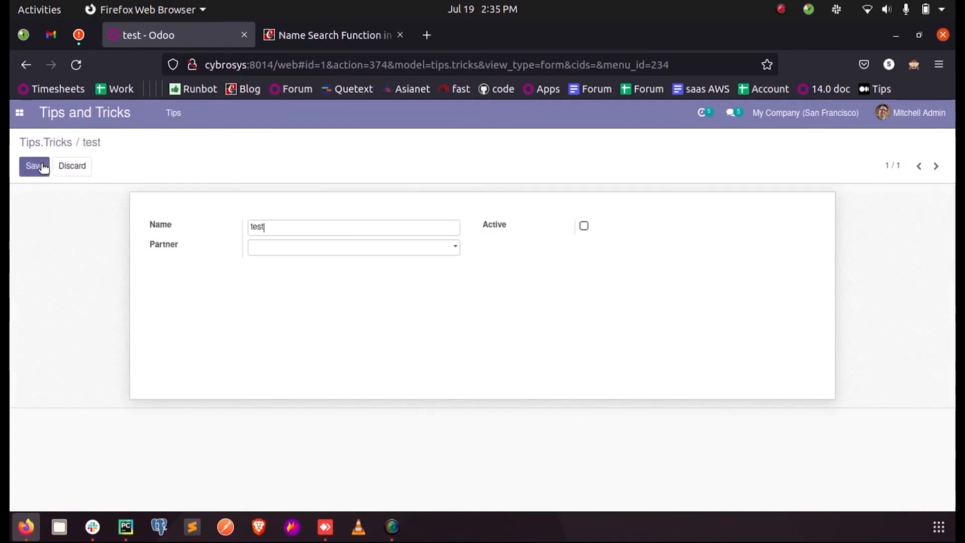
click(353, 248)
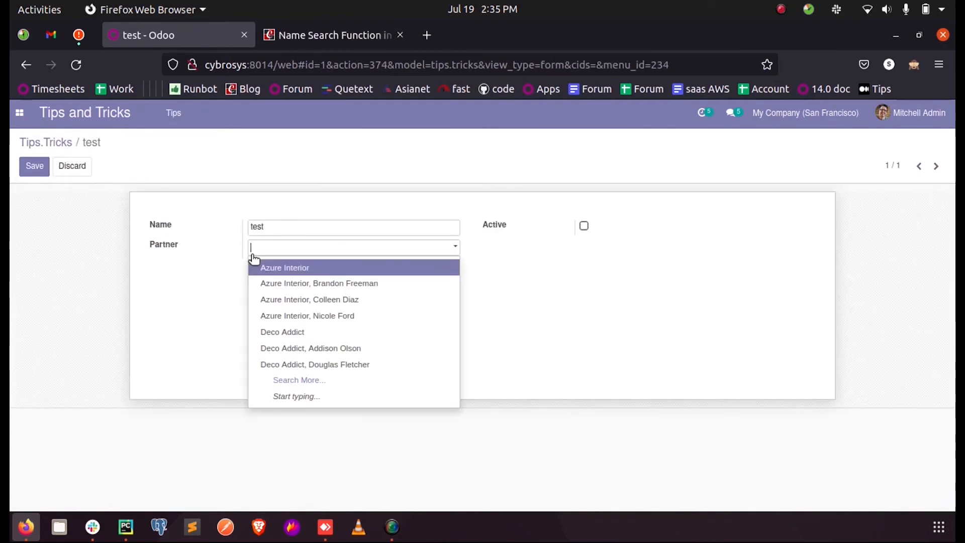
text(8709)
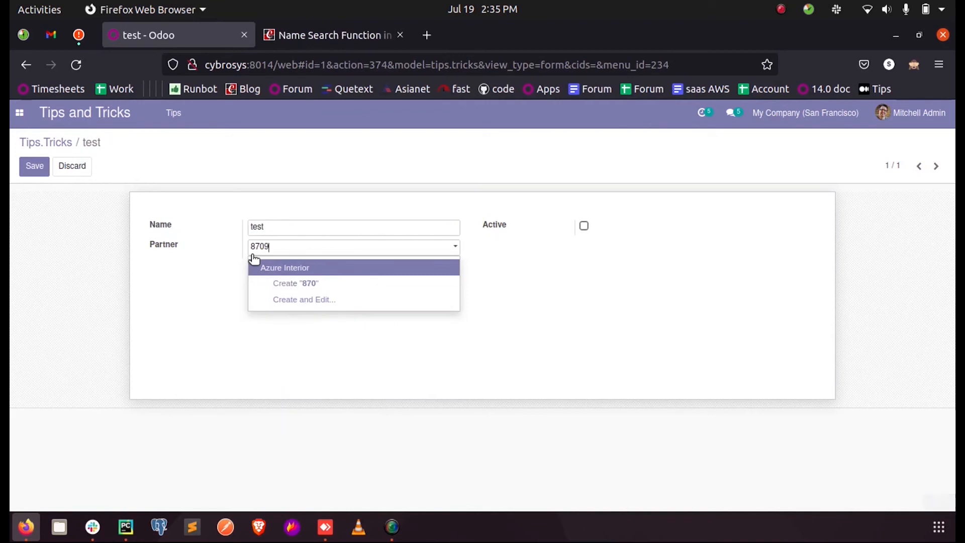
text(9)
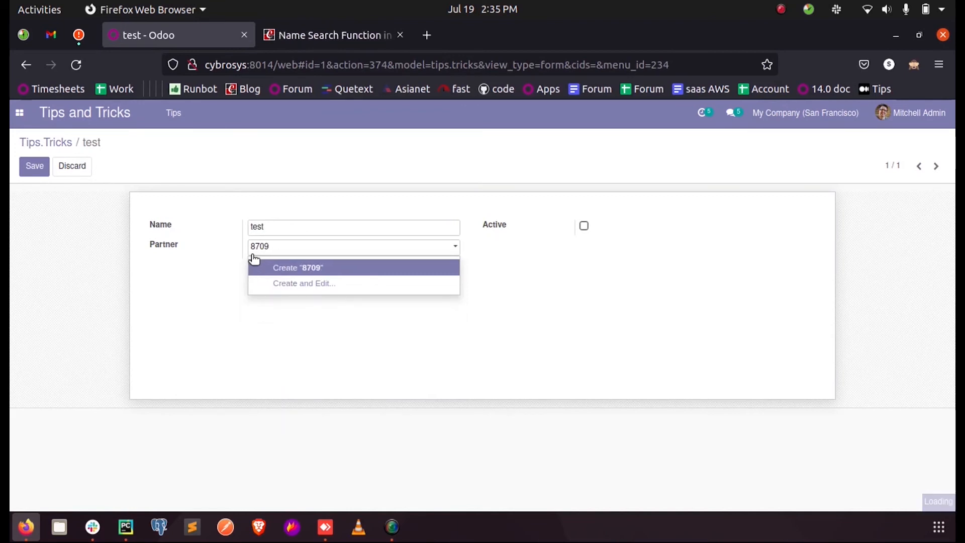
key(BackSpace)
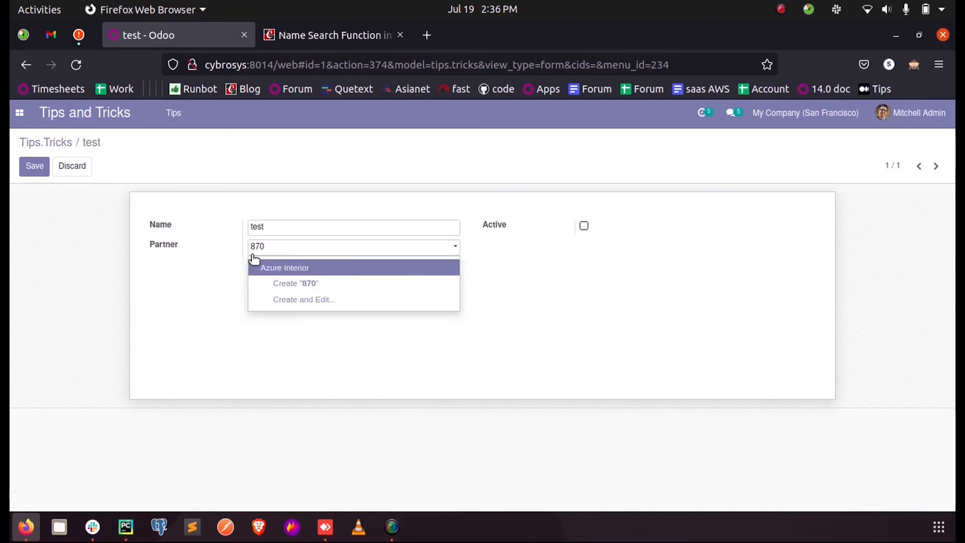
mouse_move(265, 271)
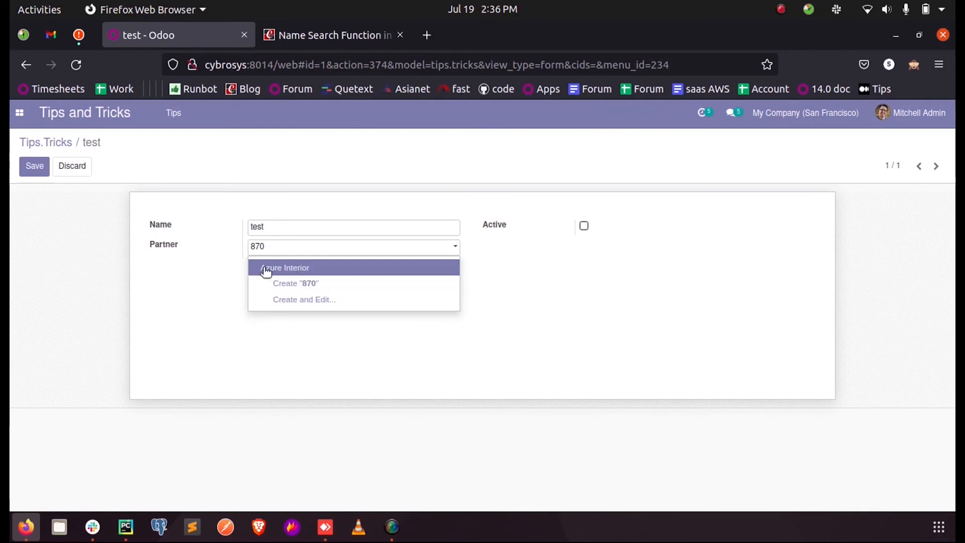
- Select Azure Interior as the partner, view its popup record and discard it unchanged
click(286, 267)
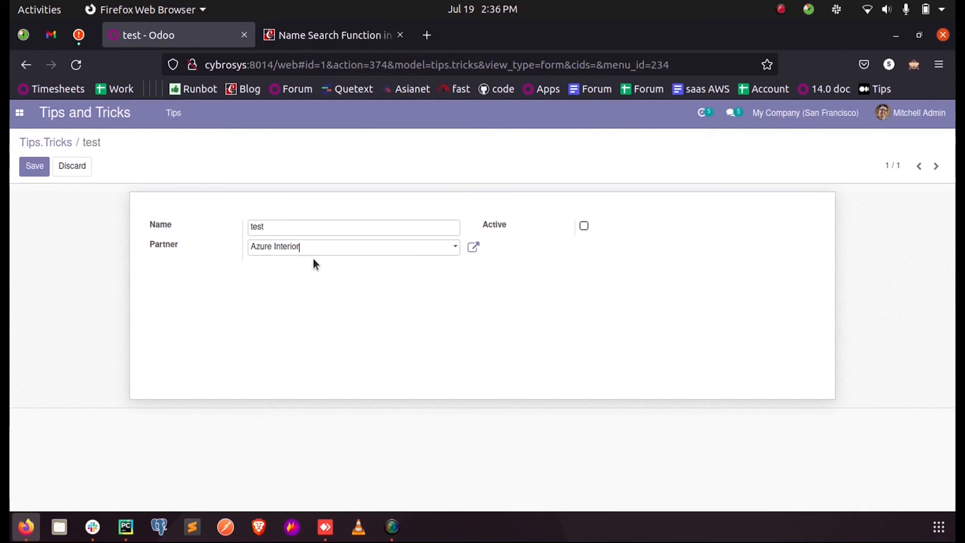
click(472, 247)
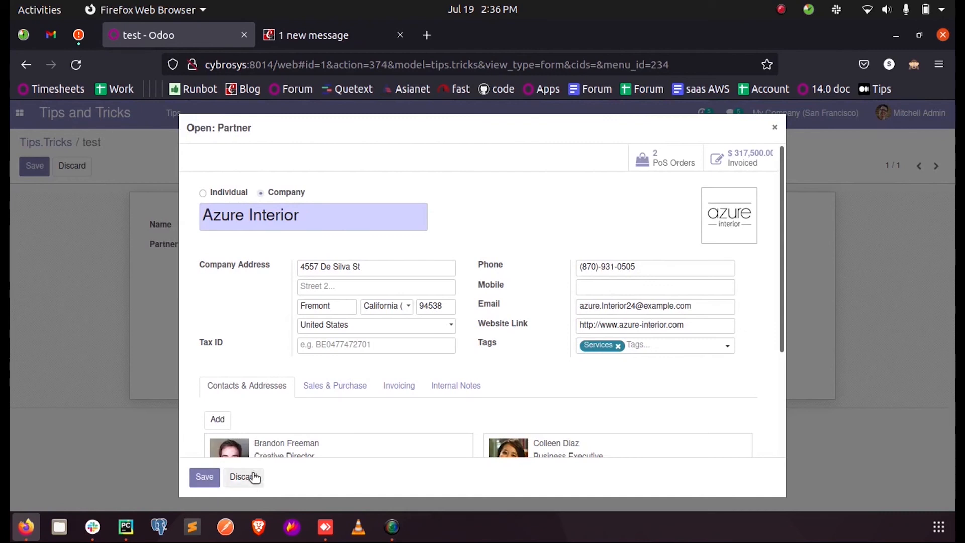
click(240, 477)
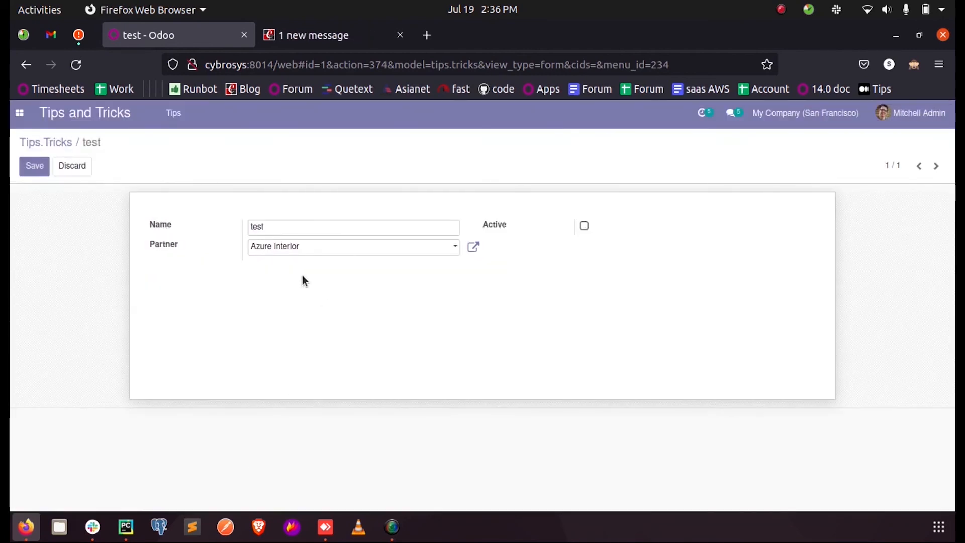
- Search the Partner field for '45' and set Deco Addict, Floyd Steward as the partner
click(353, 246)
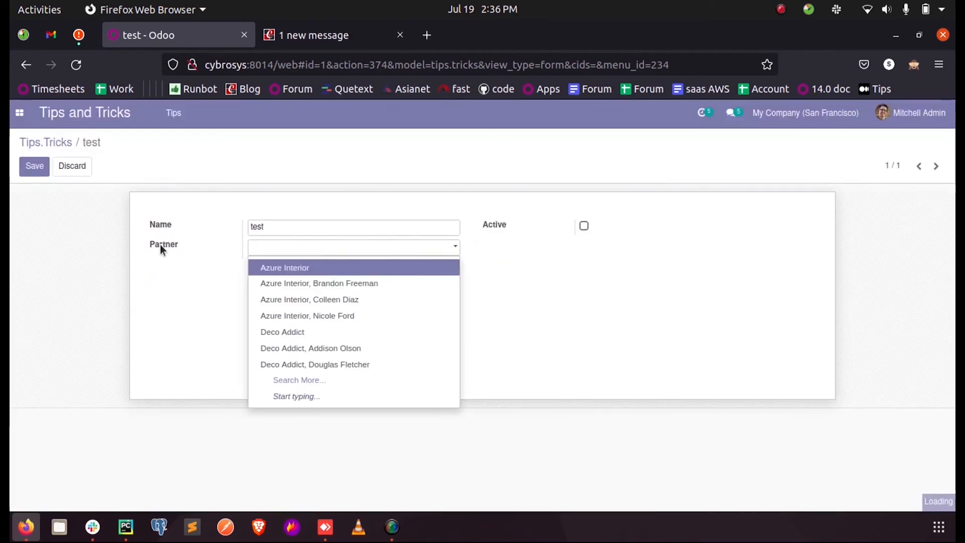
text(45)
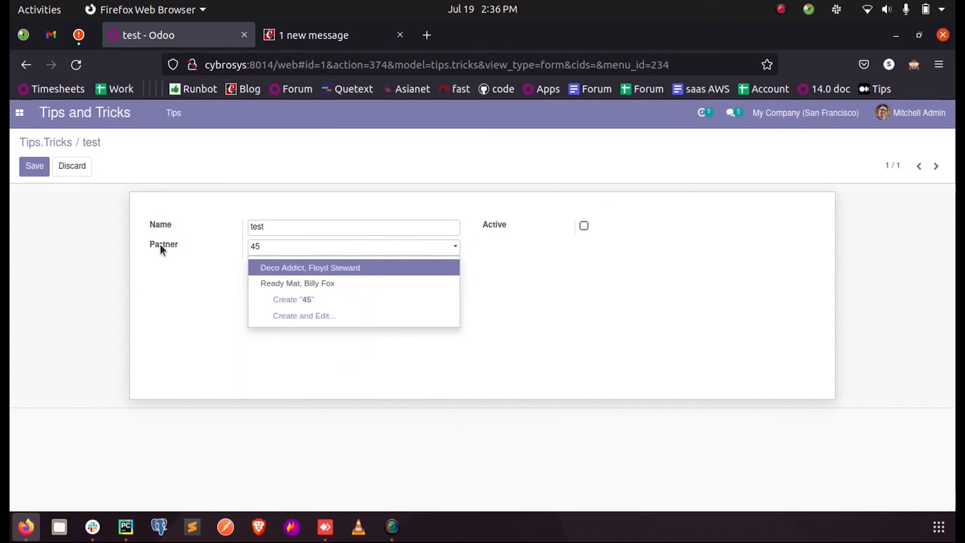
mouse_move(289, 276)
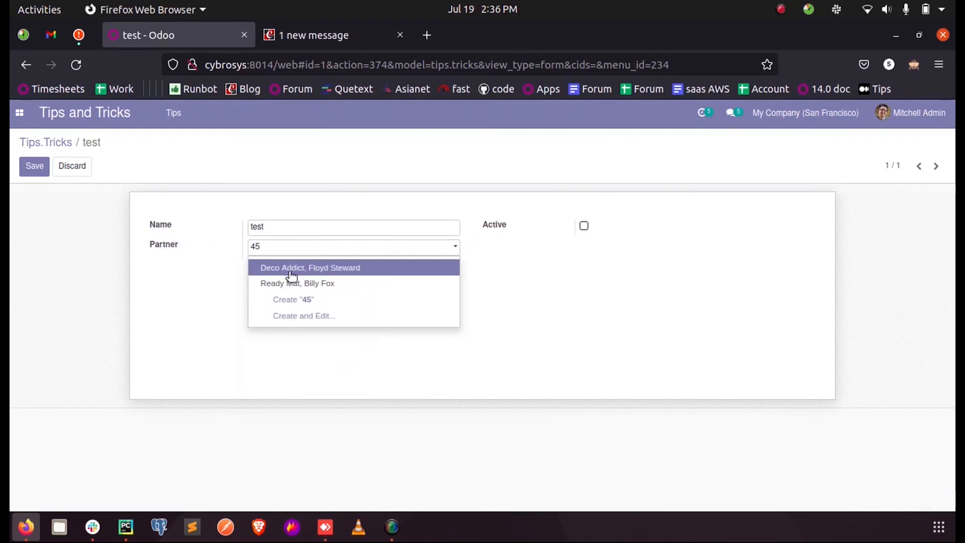
click(310, 267)
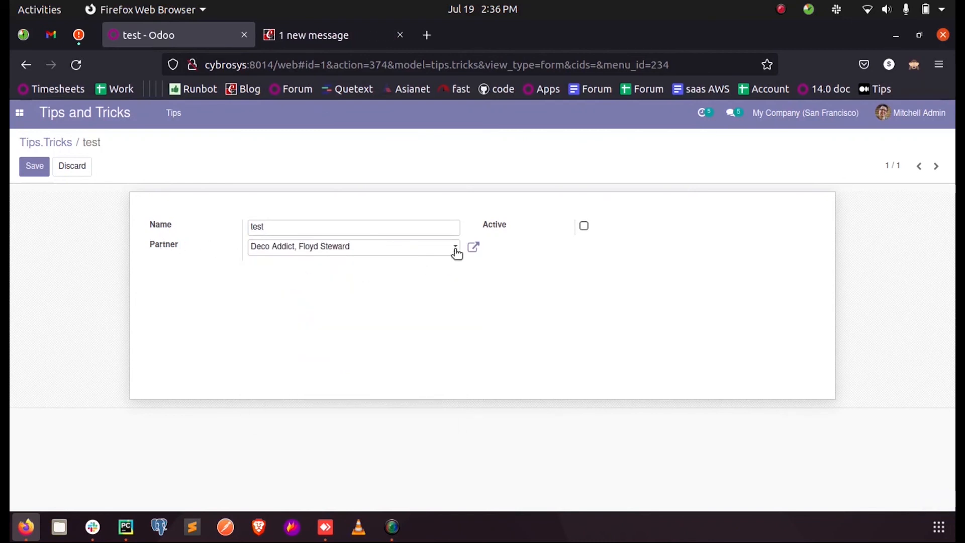
click(472, 248)
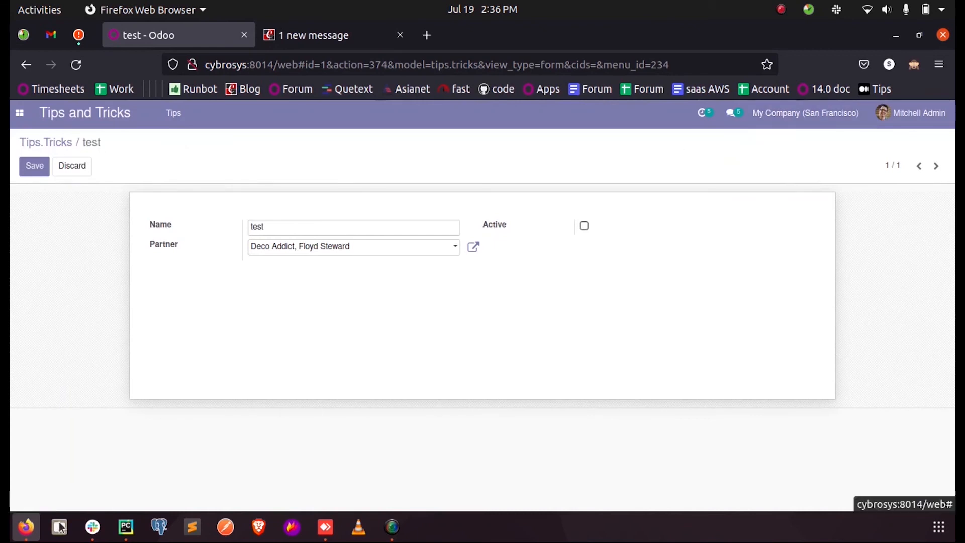
mouse_move(391, 526)
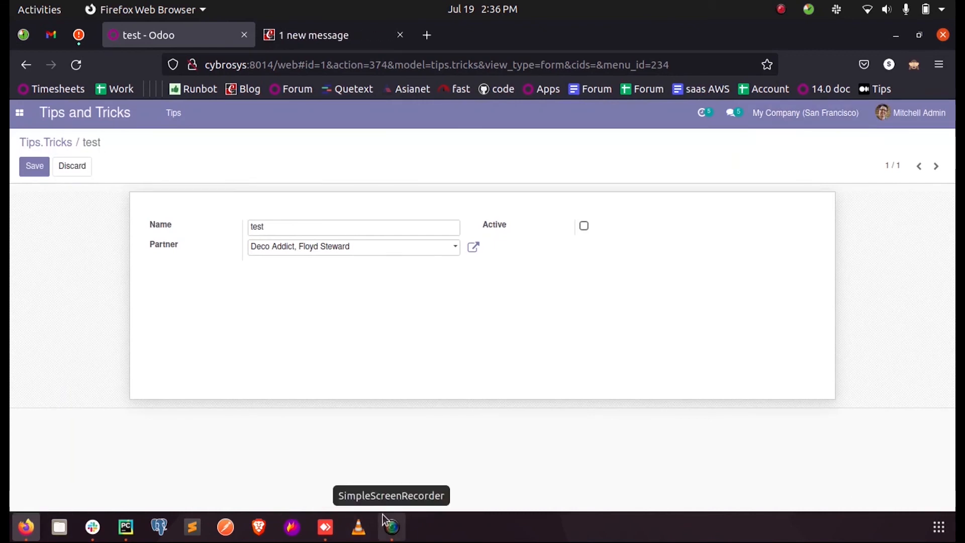